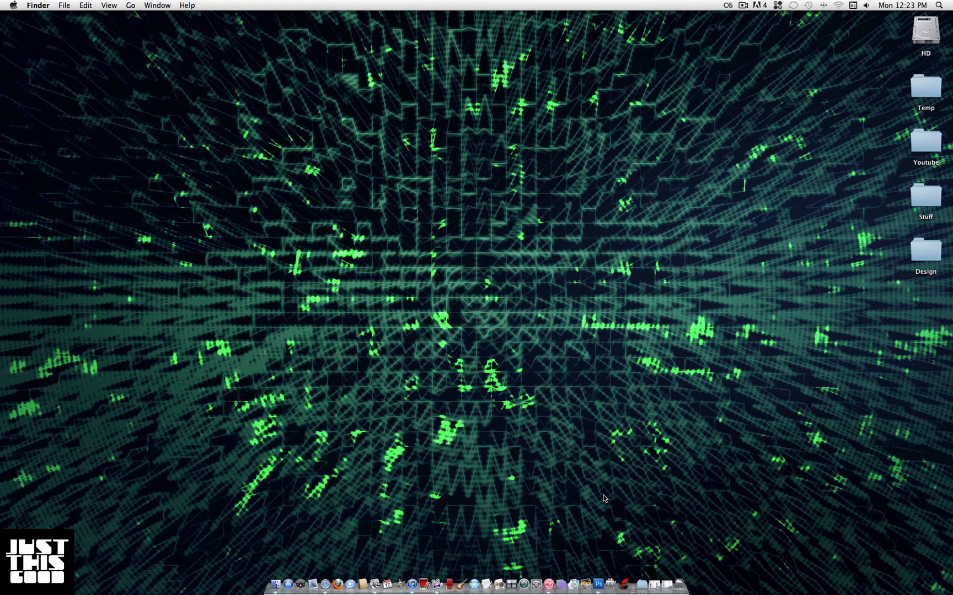
{"action": "mouse_move", "coordinate": [599, 584]}
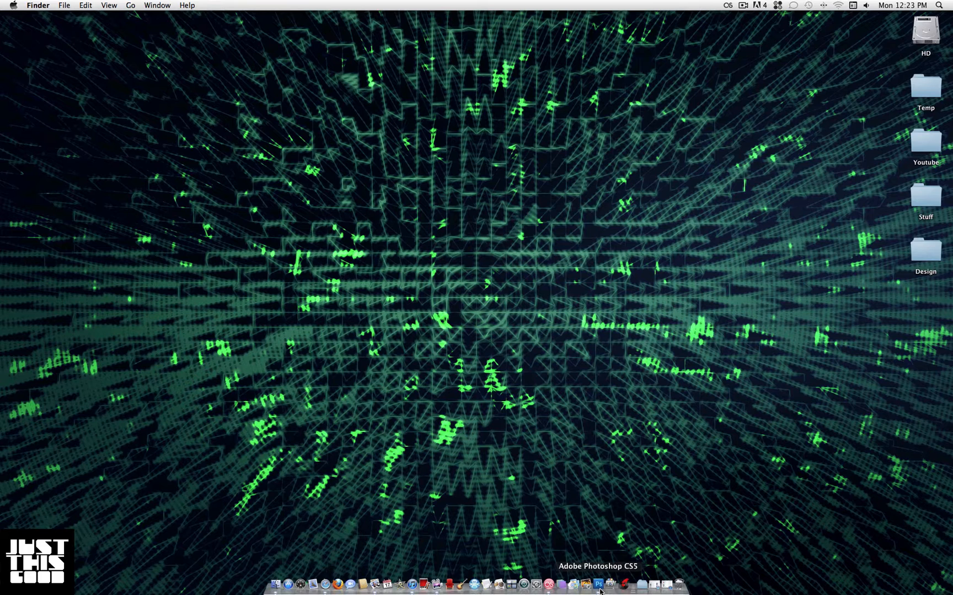
Step: Launch Adobe Photoshop CS5 from the Dock
{"action": "left_click", "coordinate": [599, 584]}
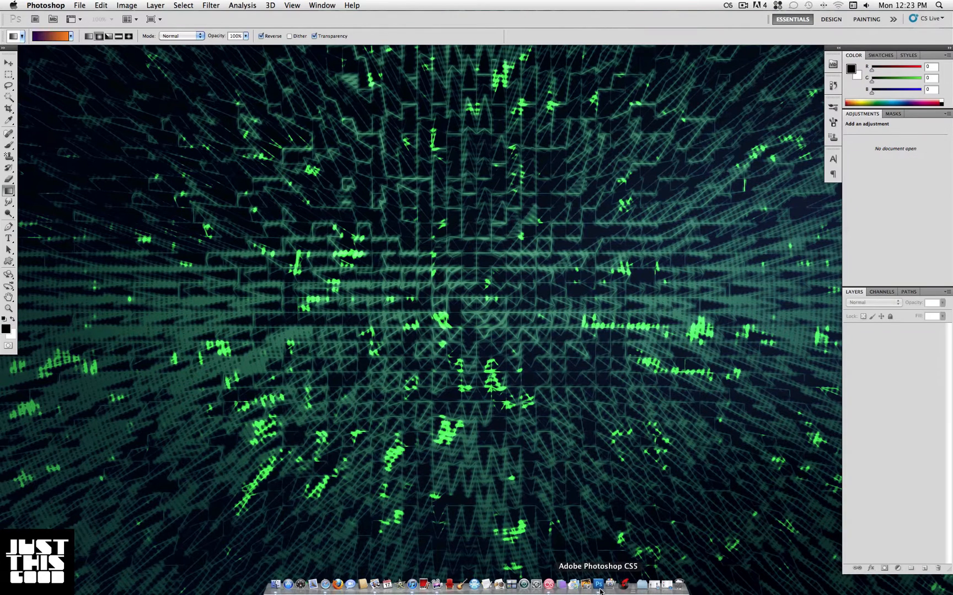
Step: Create a new white 1920×1200 document named 'JustThisGood Backgr'
{"action": "left_click", "coordinate": [78, 5]}
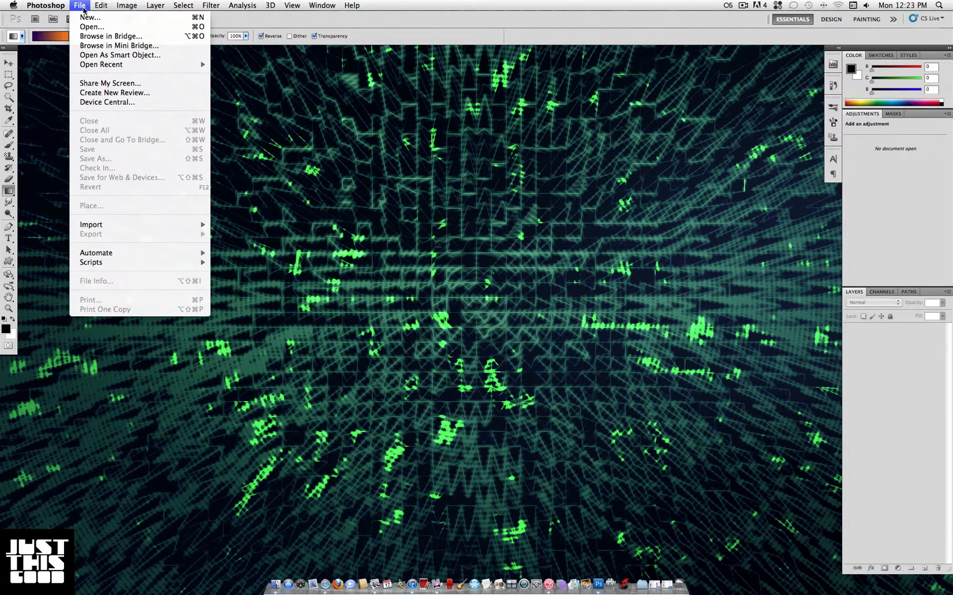
{"action": "left_click", "coordinate": [89, 17]}
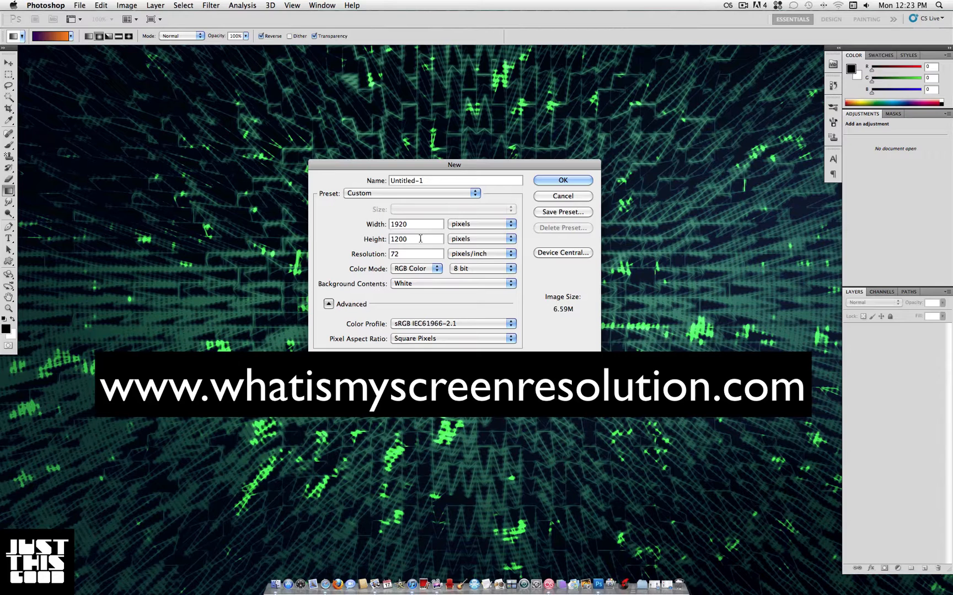
{"action": "left_click", "coordinate": [455, 180]}
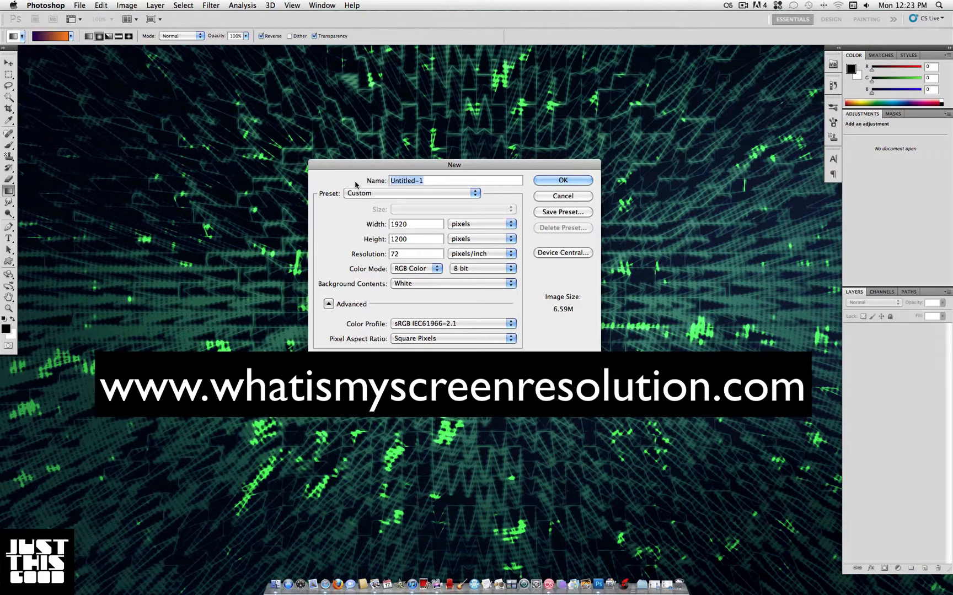
{"action": "type", "text": "JustThisGood Backgr"}
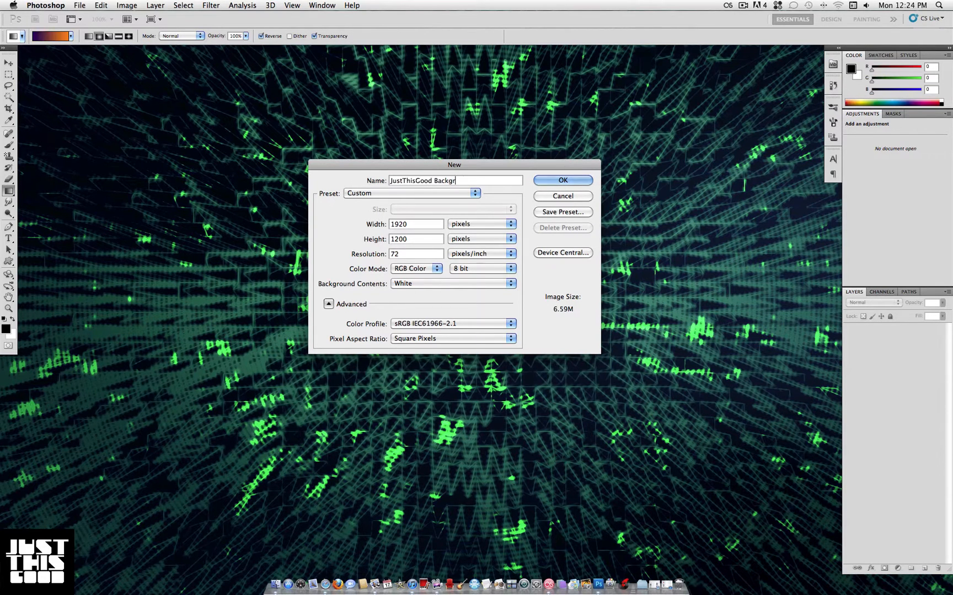
{"action": "left_click", "coordinate": [560, 180]}
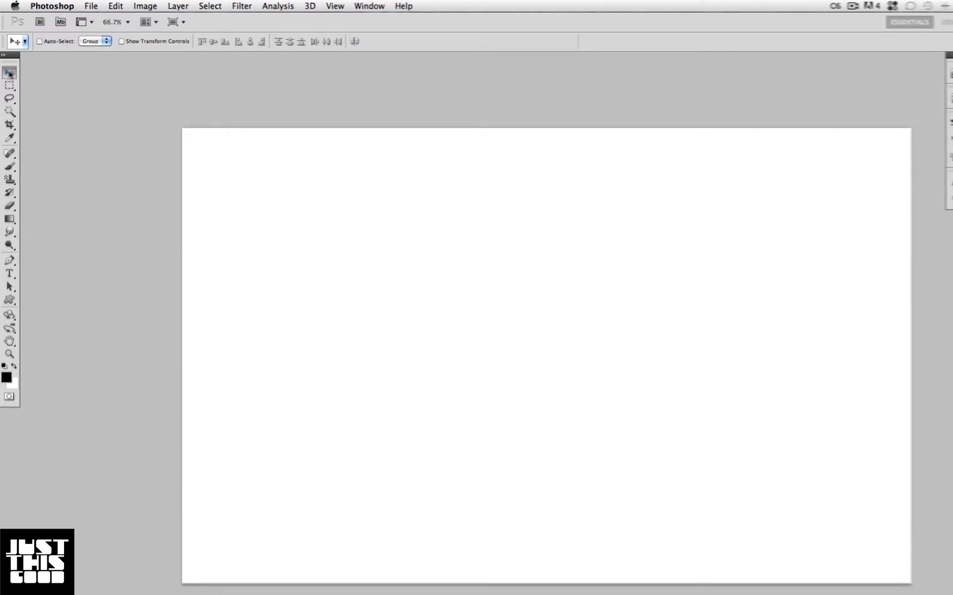
Step: Render Difference Clouds on the canvas and open Extrude with 30-pixel pyramids
{"action": "left_click", "coordinate": [244, 5]}
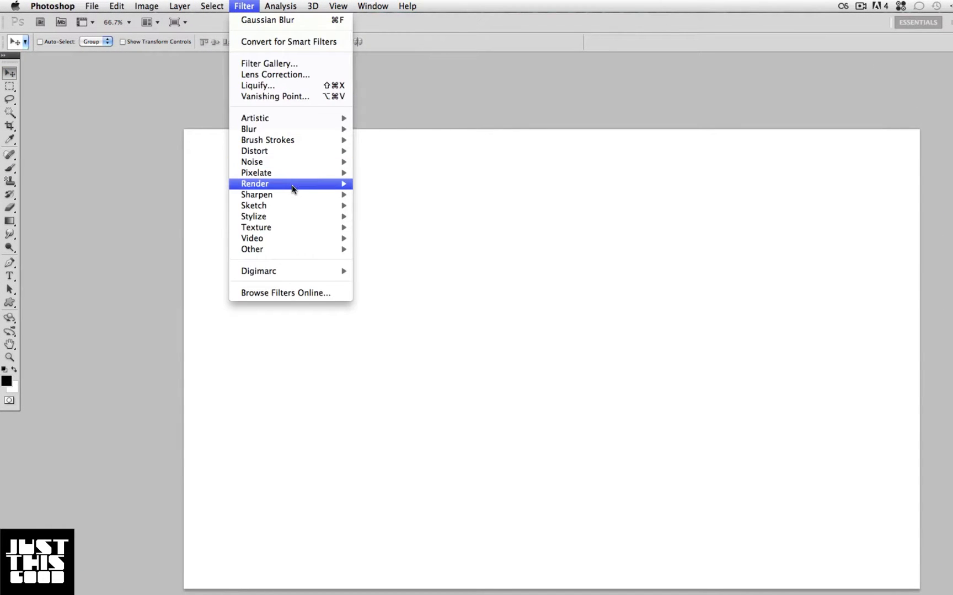
{"action": "left_click", "coordinate": [255, 184]}
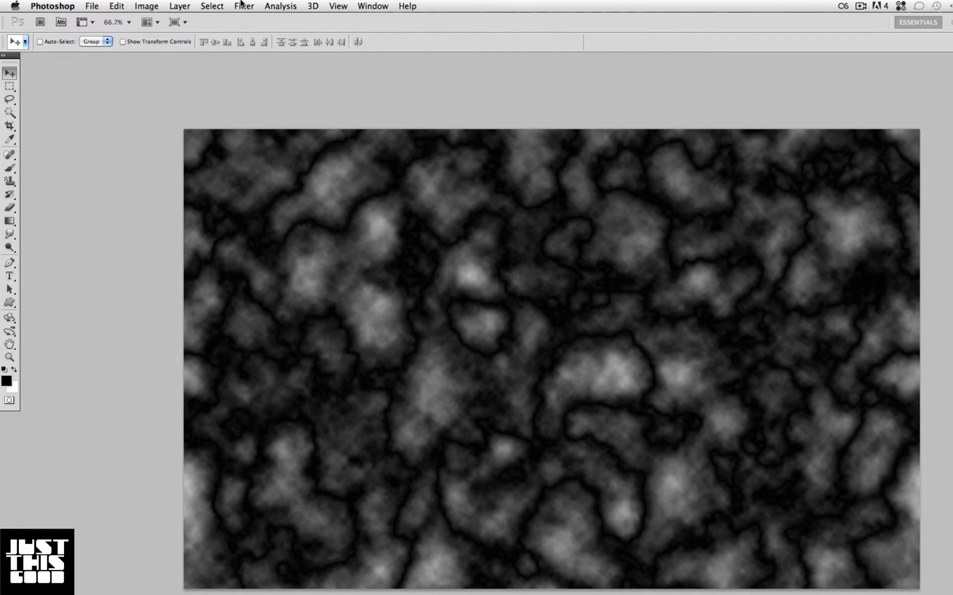
{"action": "left_click", "coordinate": [243, 6]}
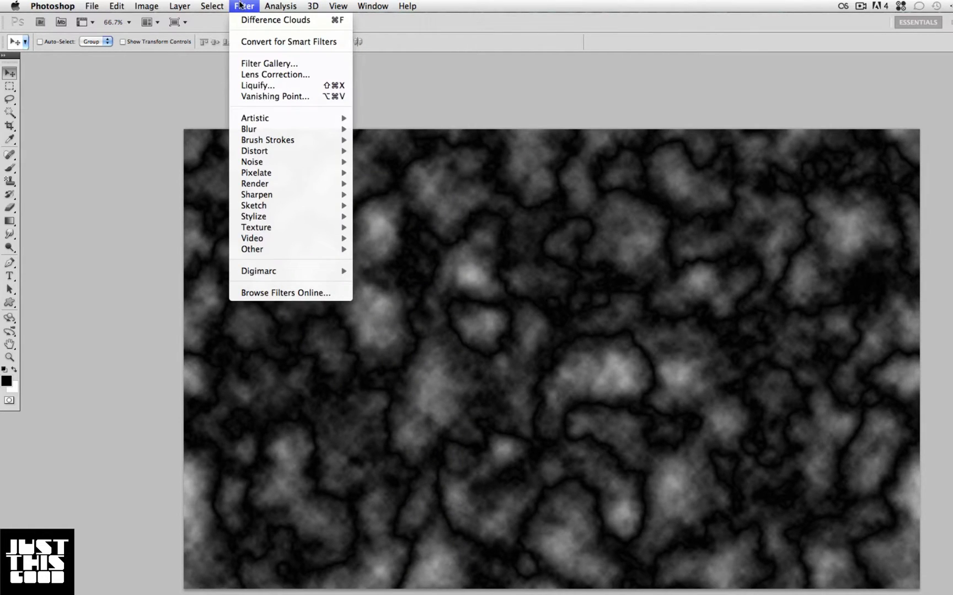
{"action": "mouse_move", "coordinate": [253, 216]}
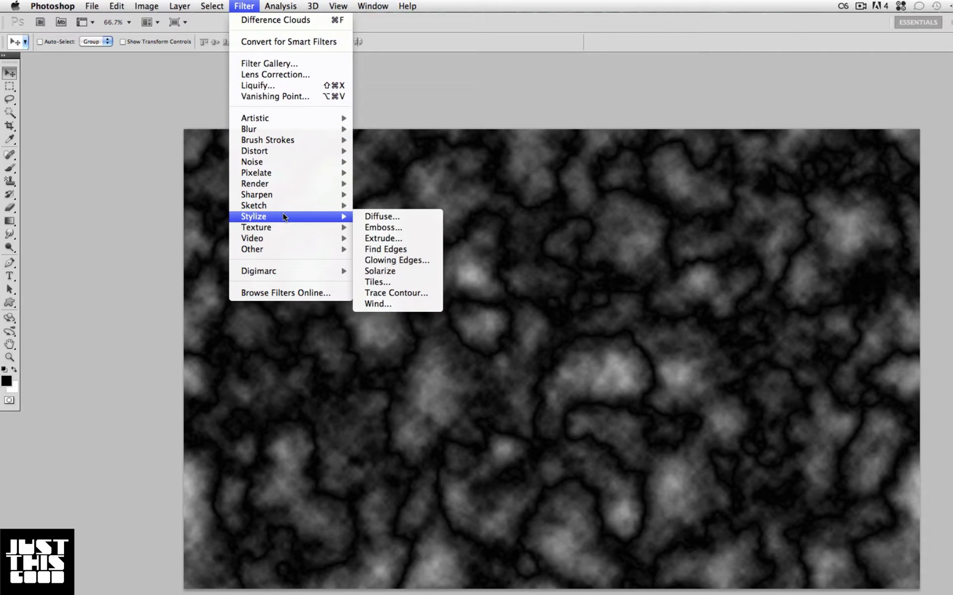
{"action": "left_click", "coordinate": [383, 238]}
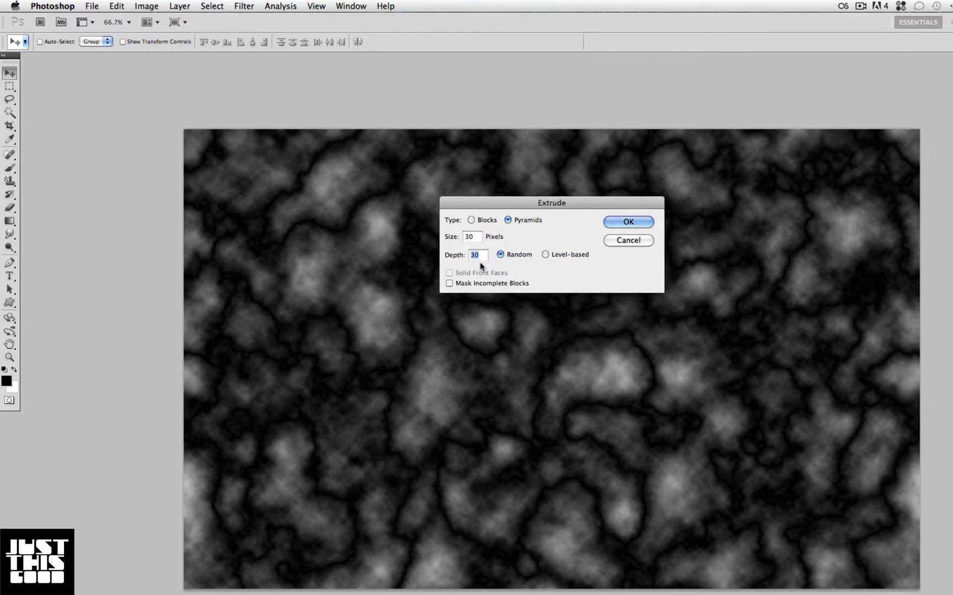
Step: Apply the pyramid Extrude, trace it with Find Edges, and invert to light lines on black
{"action": "left_click", "coordinate": [627, 221]}
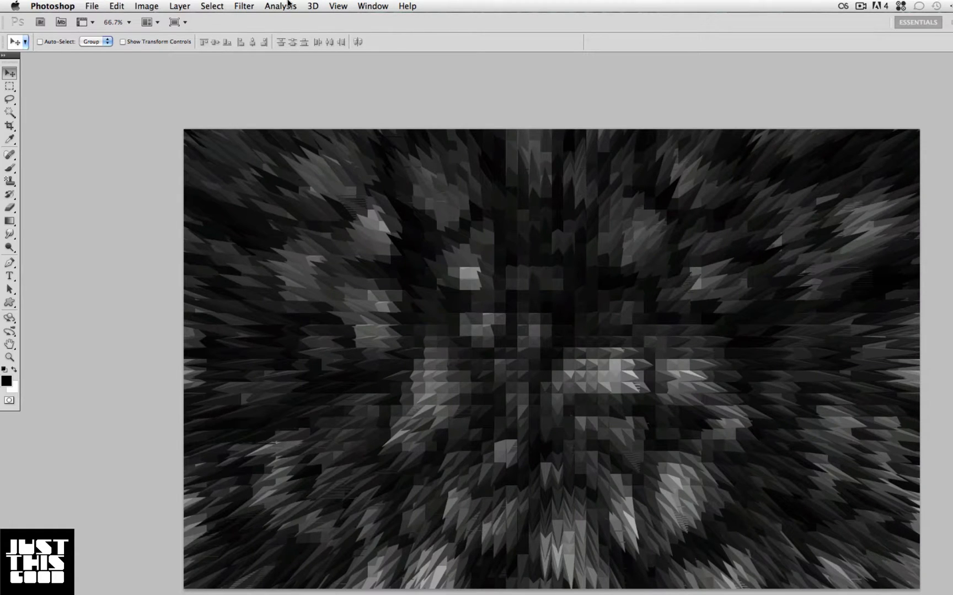
{"action": "left_click", "coordinate": [244, 6]}
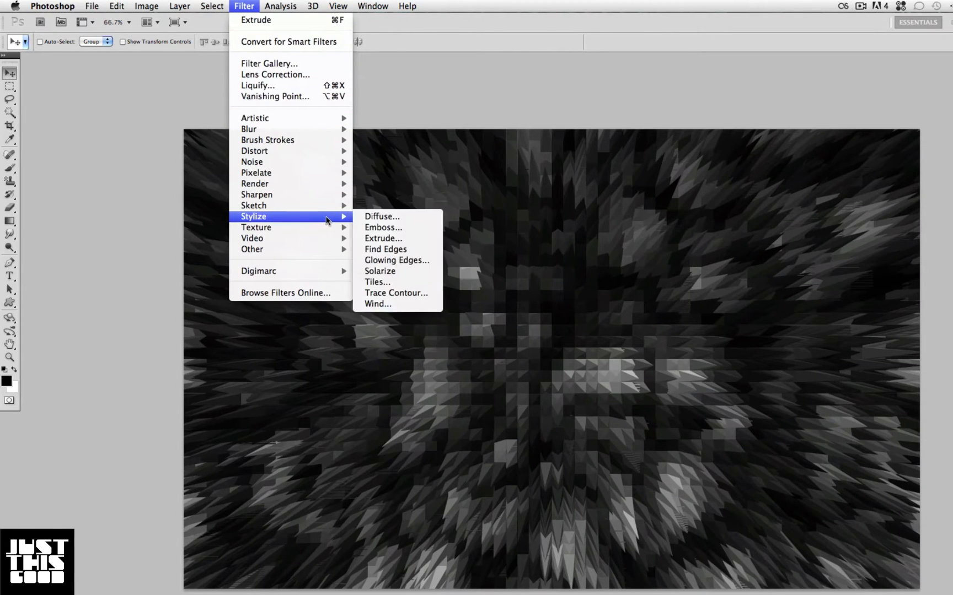
{"action": "left_click", "coordinate": [385, 249]}
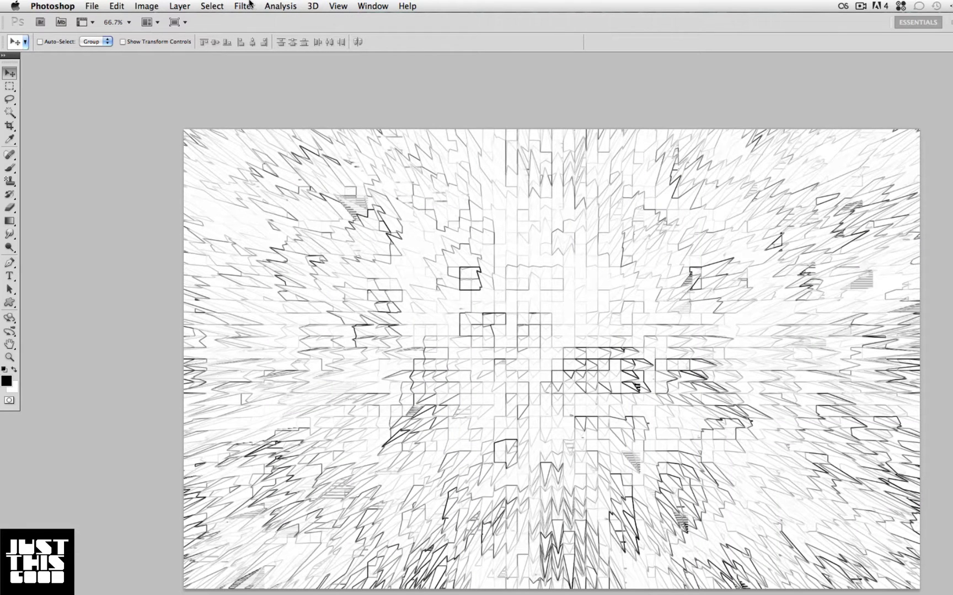
{"action": "left_click", "coordinate": [244, 5]}
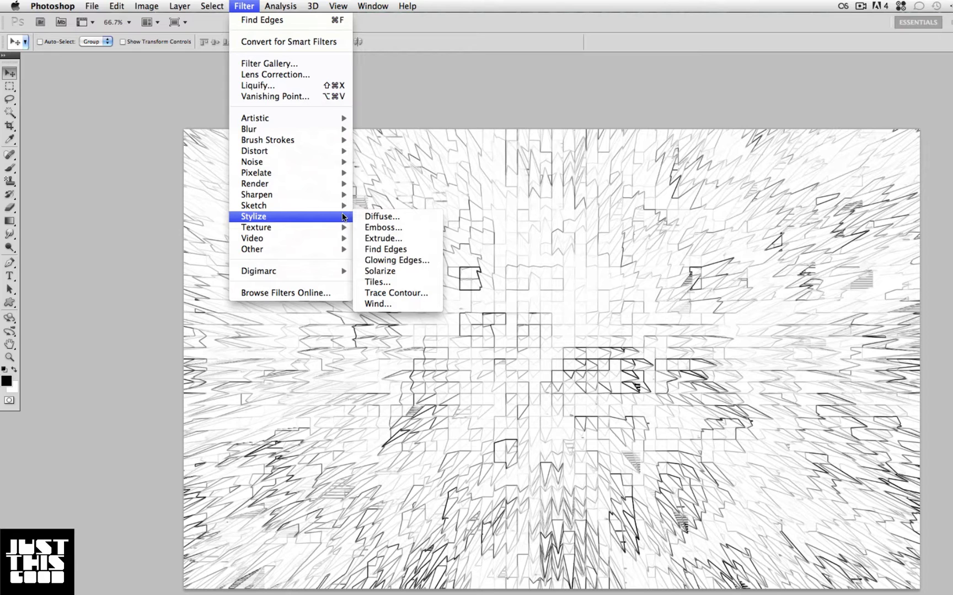
{"action": "left_click", "coordinate": [385, 249]}
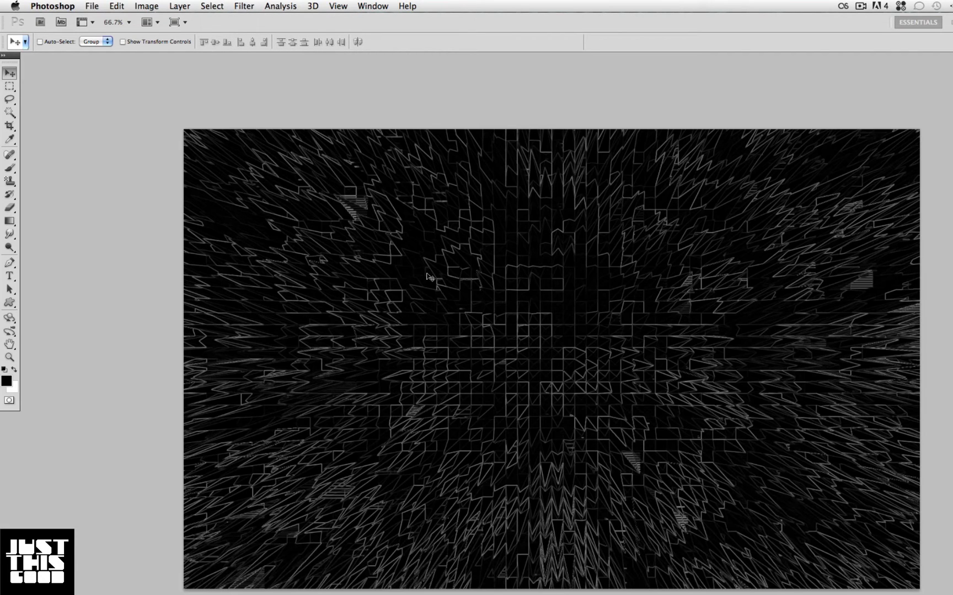
{"action": "mouse_move", "coordinate": [611, 286]}
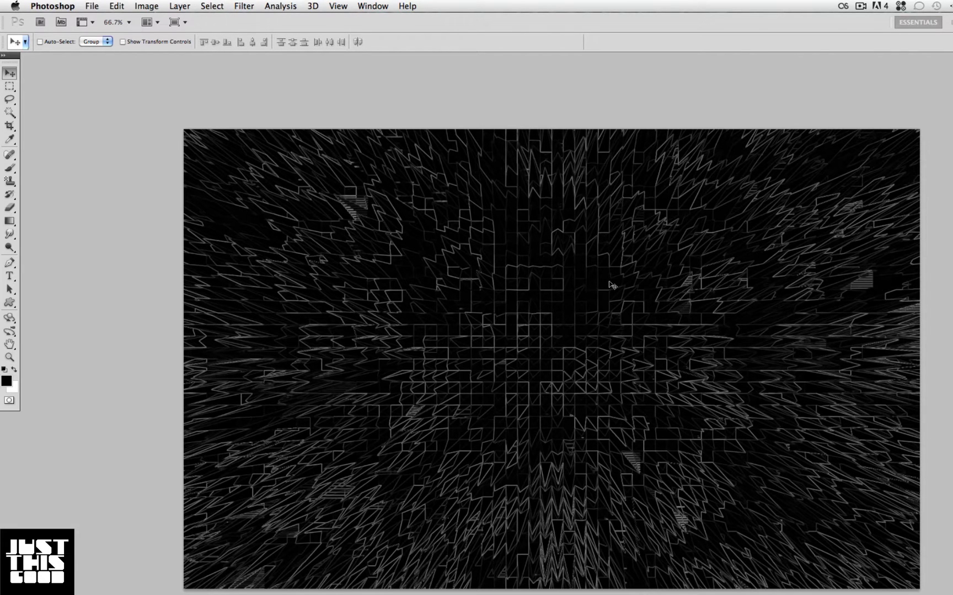
{"action": "mouse_move", "coordinate": [610, 248]}
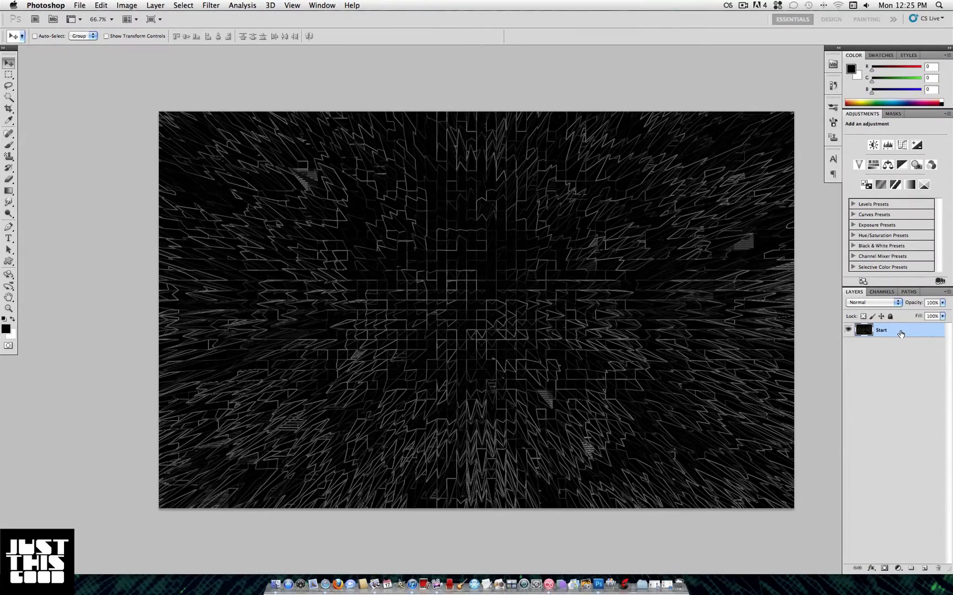
Step: Use the Start layer's context menu, then soften the outlines with a 3-pixel Gaussian Blur
{"action": "right_click", "coordinate": [881, 330]}
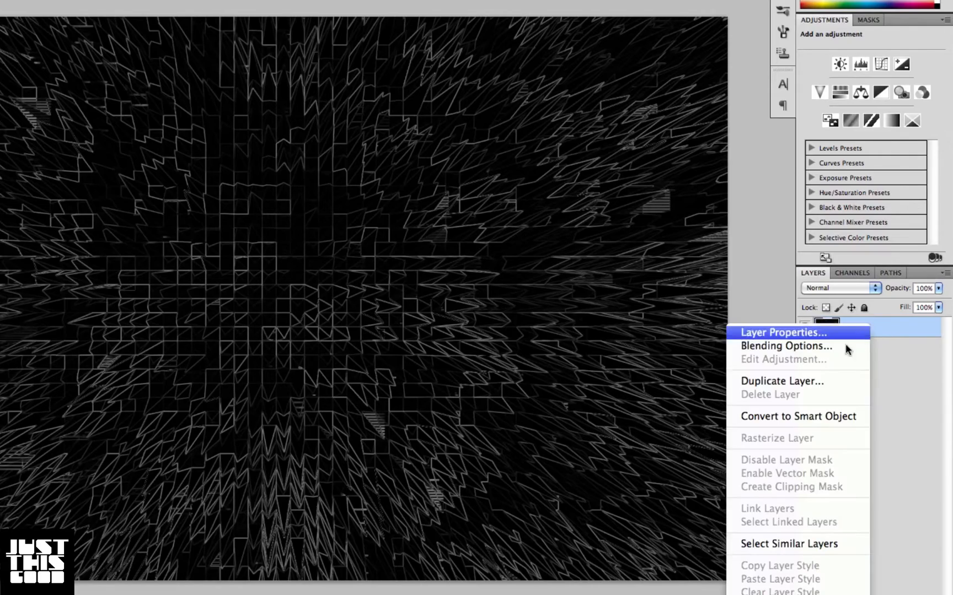
{"action": "left_click", "coordinate": [781, 380]}
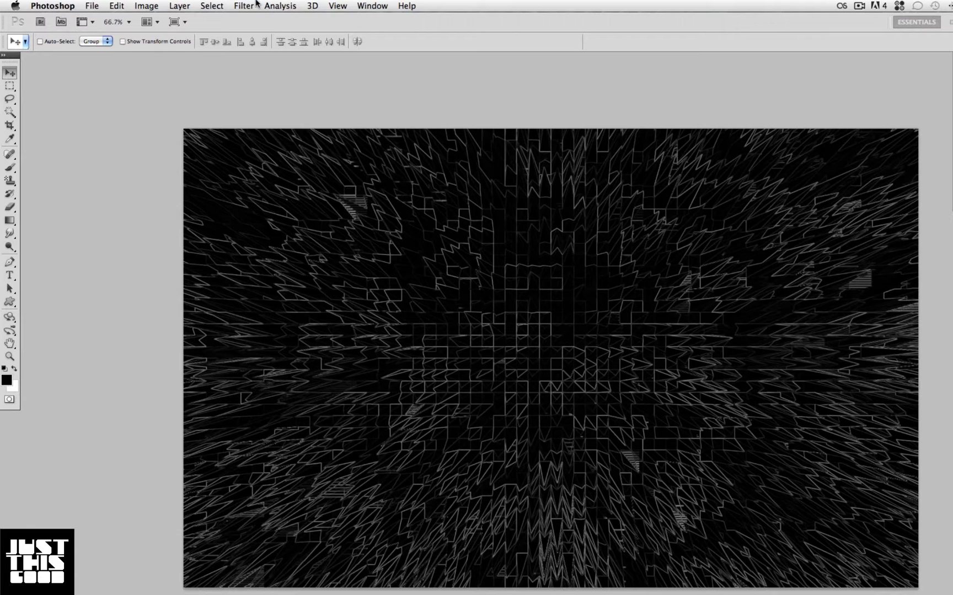
{"action": "left_click", "coordinate": [243, 6]}
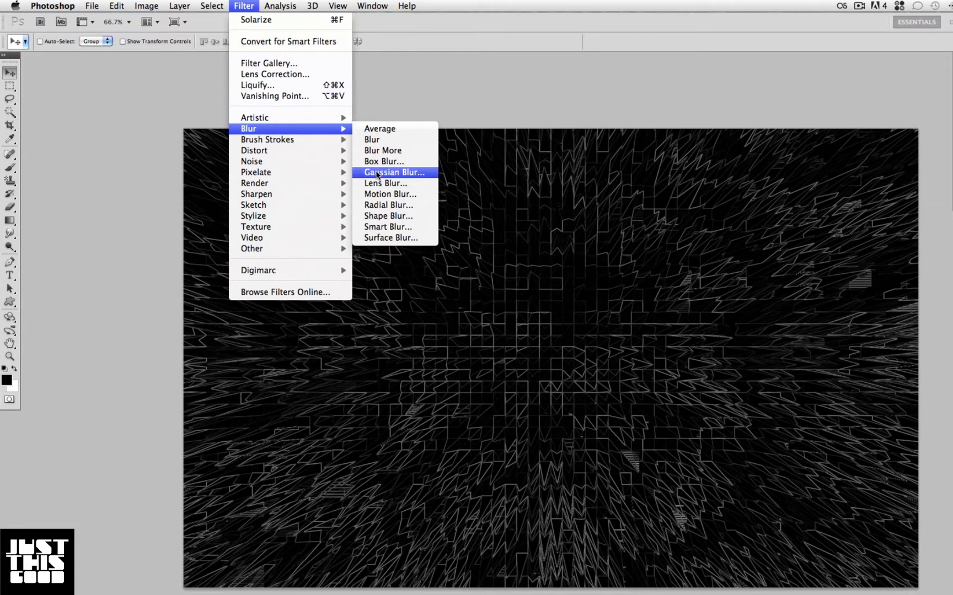
{"action": "left_click", "coordinate": [393, 172]}
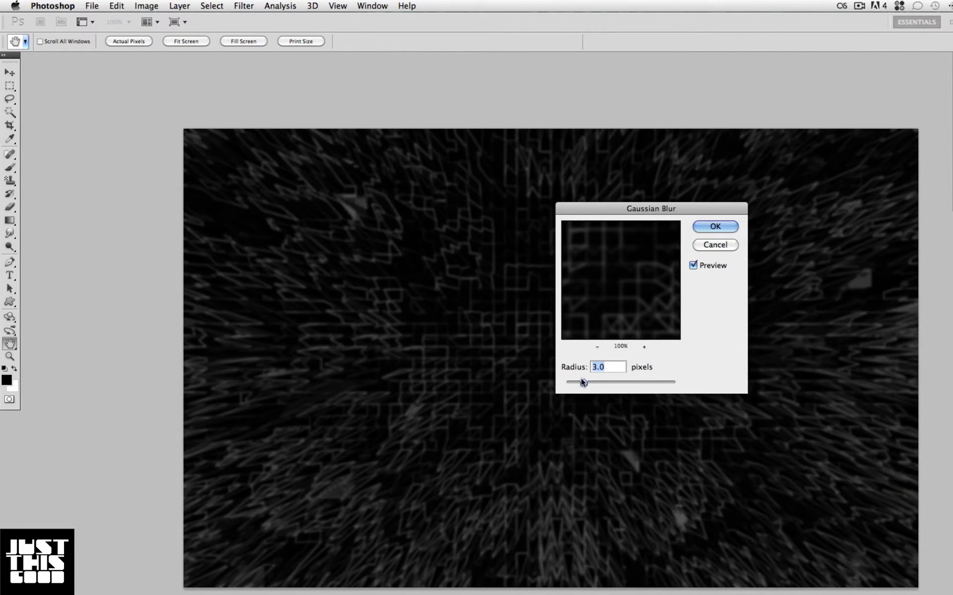
{"action": "left_click", "coordinate": [714, 226]}
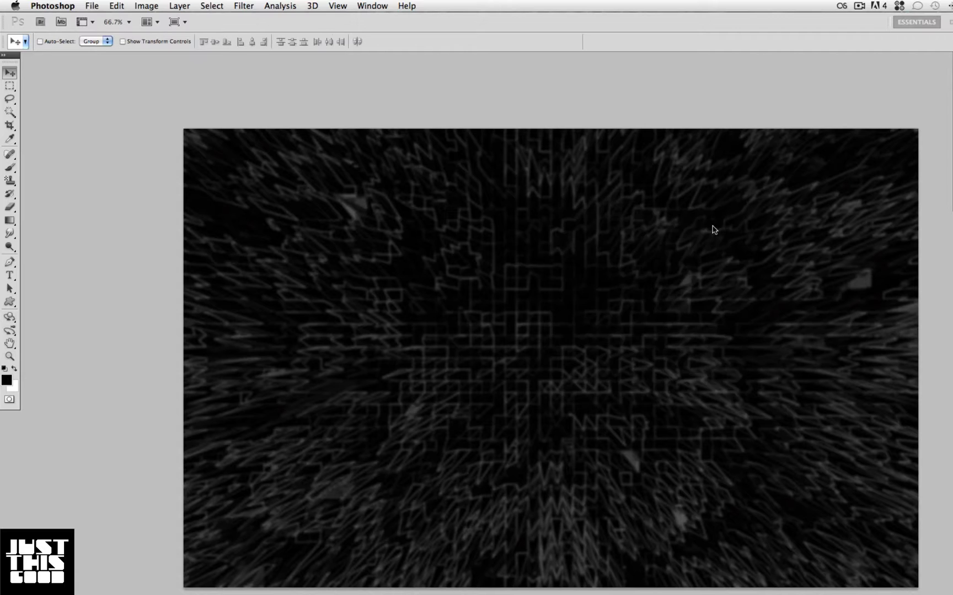
{"action": "left_click", "coordinate": [244, 5]}
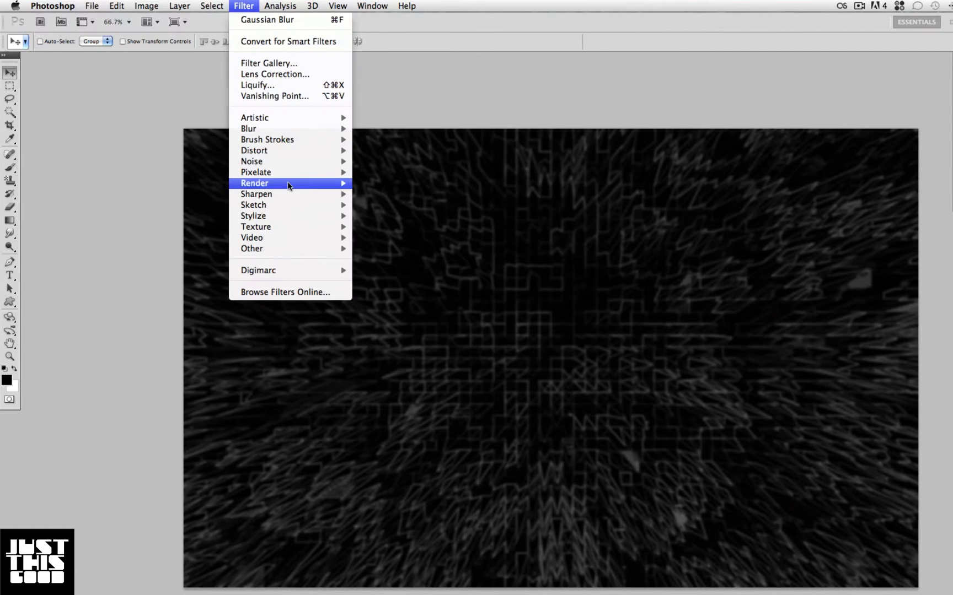
{"action": "mouse_move", "coordinate": [253, 204]}
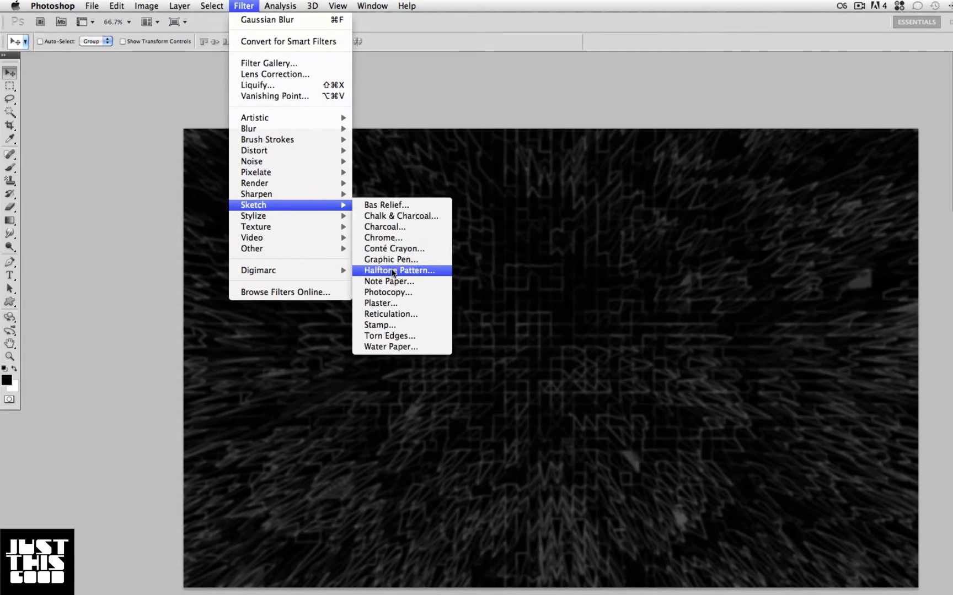
Step: Apply a circle Halftone Pattern with size 2 and contrast about 9
{"action": "left_click", "coordinate": [399, 270]}
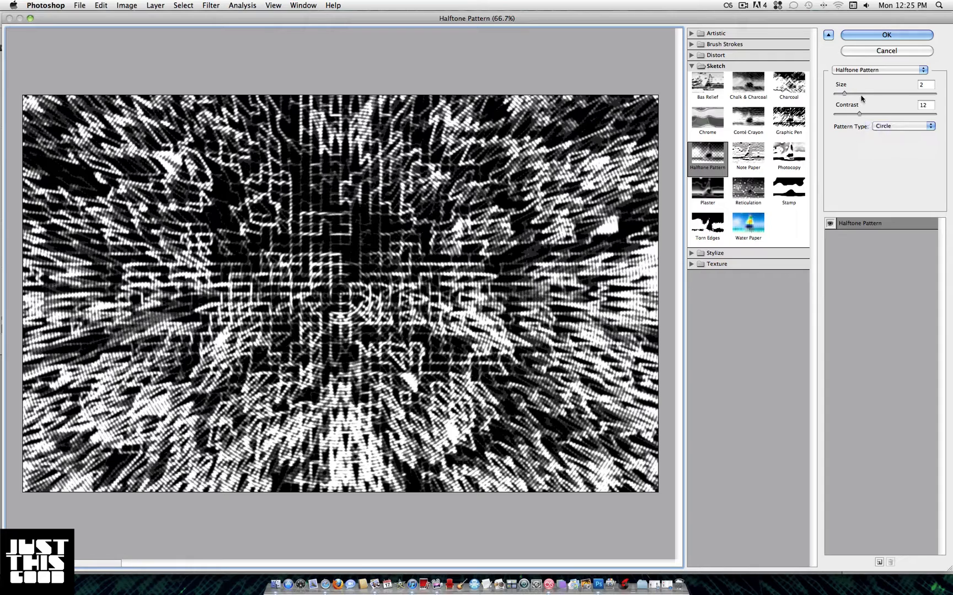
{"action": "left_click_drag", "start_coordinate": [843, 94], "coordinate": [850, 94]}
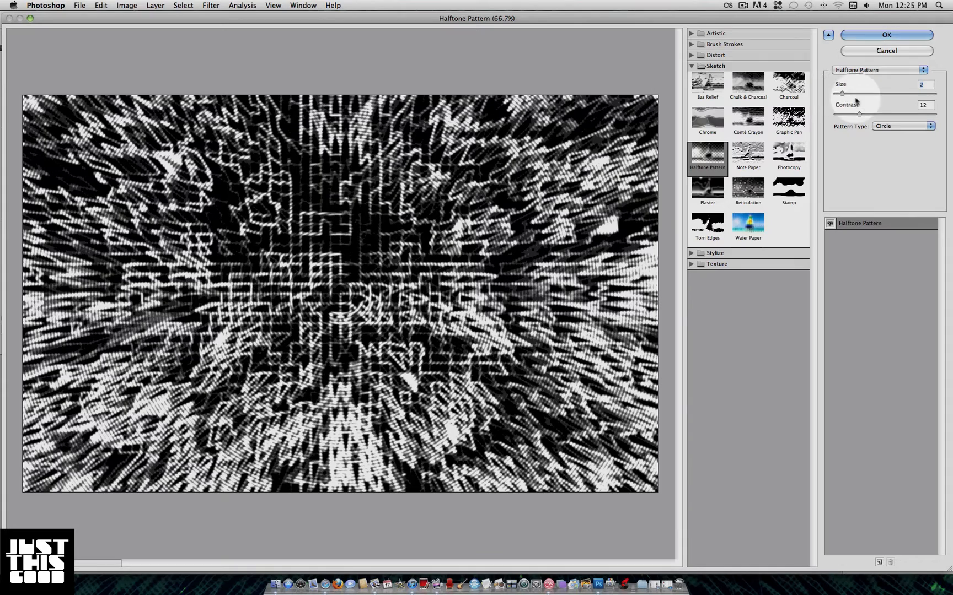
{"action": "left_click_drag", "start_coordinate": [859, 114], "coordinate": [845, 114]}
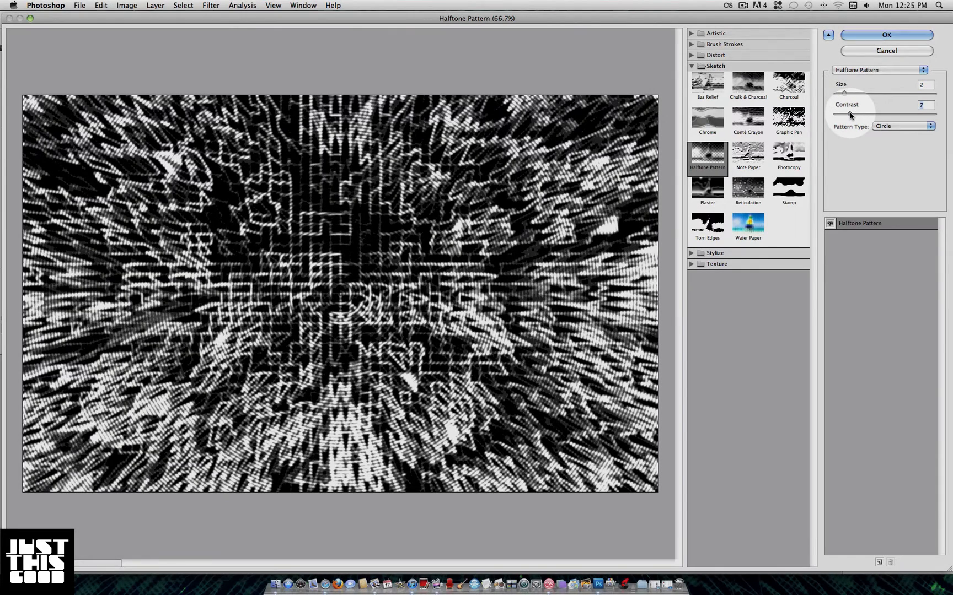
{"action": "left_click_drag", "start_coordinate": [839, 114], "coordinate": [835, 114]}
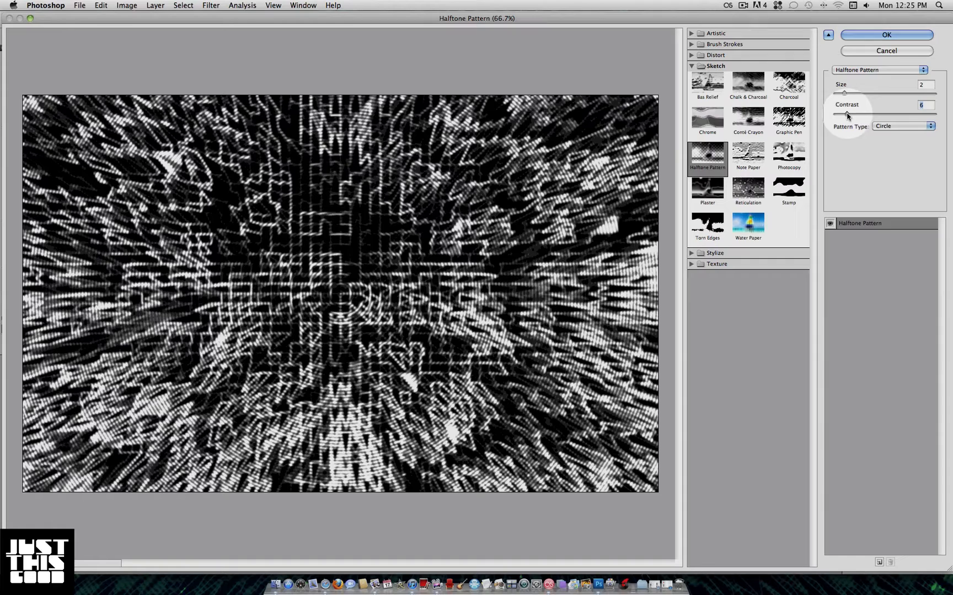
{"action": "left_click_drag", "start_coordinate": [843, 115], "coordinate": [850, 115]}
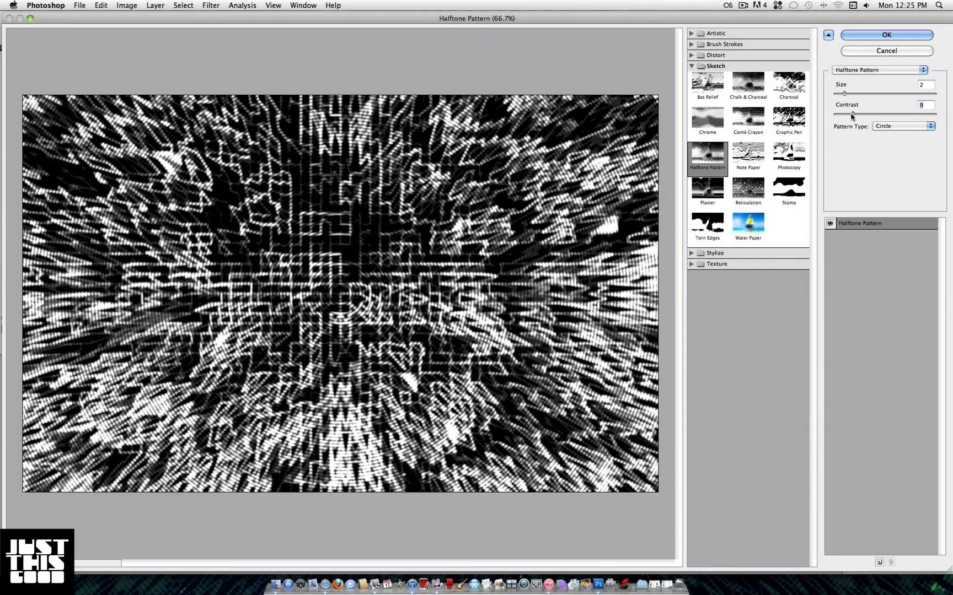
{"action": "left_click", "coordinate": [885, 35]}
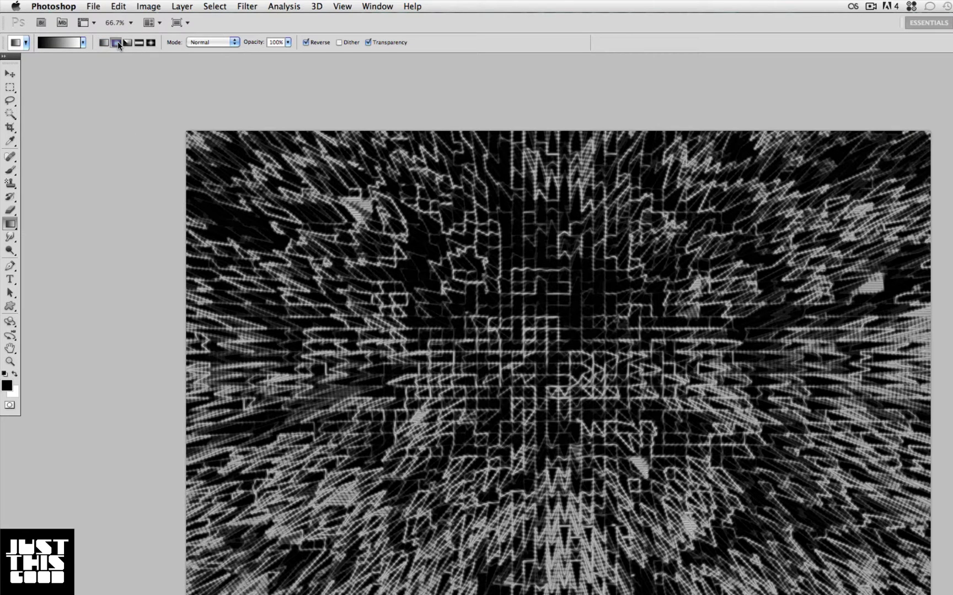
Step: Switch the Gradient tool to the radial gradient shape
{"action": "left_click", "coordinate": [103, 42]}
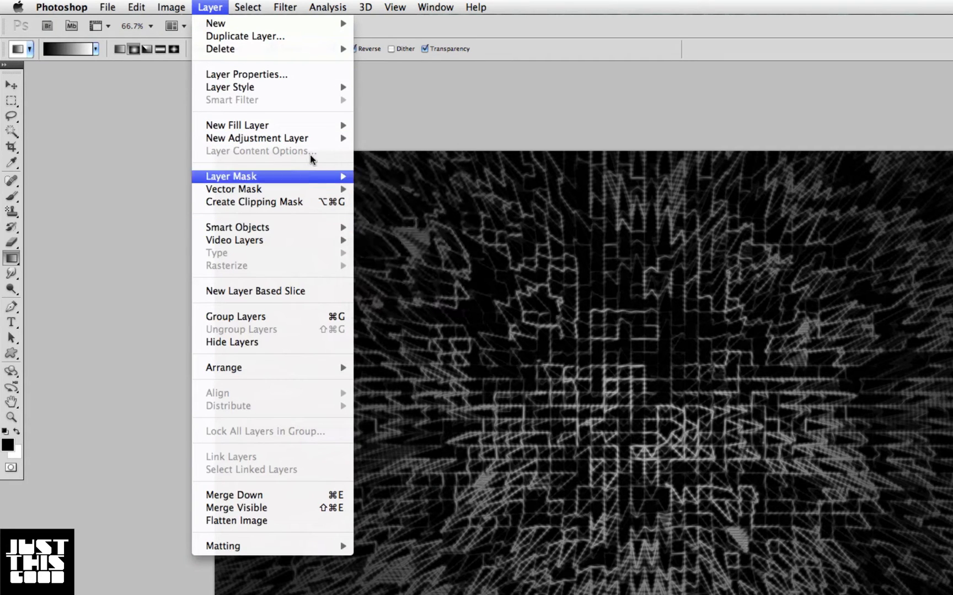
{"action": "mouse_move", "coordinate": [256, 138]}
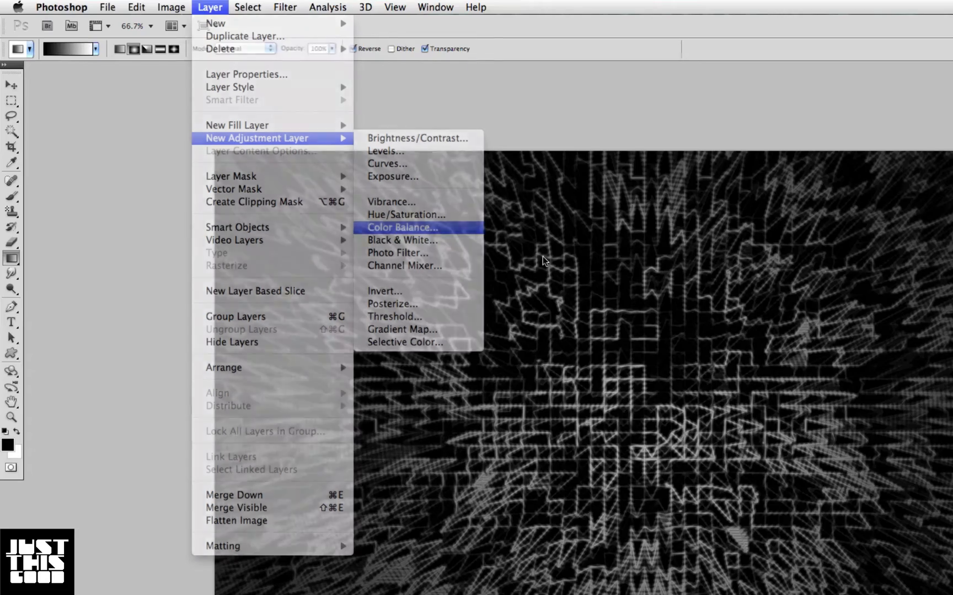
Step: Add a Color Balance adjustment layer shifting midtones and highlights toward green and cyan
{"action": "left_click", "coordinate": [400, 227]}
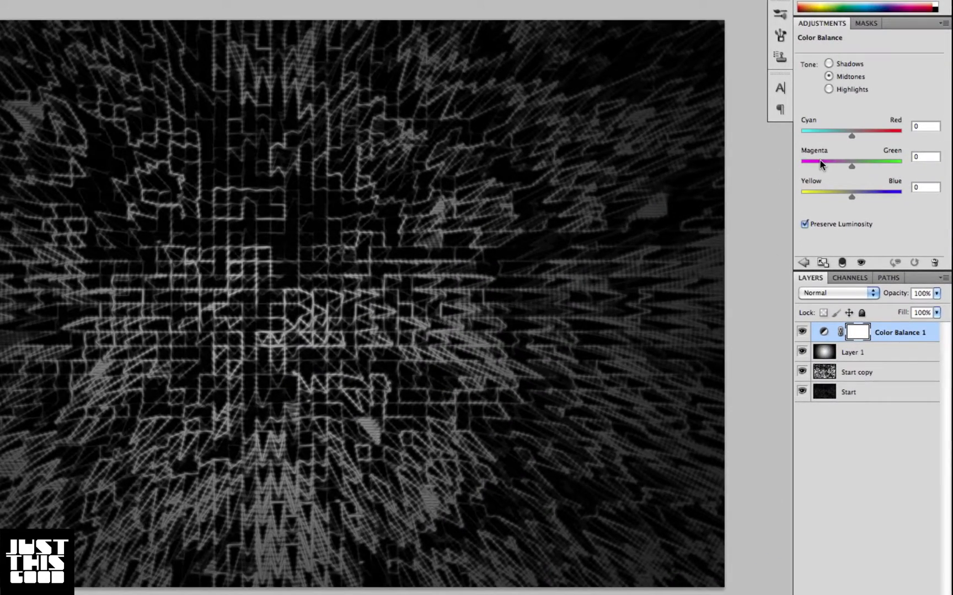
{"action": "left_click_drag", "start_coordinate": [851, 164], "coordinate": [875, 165]}
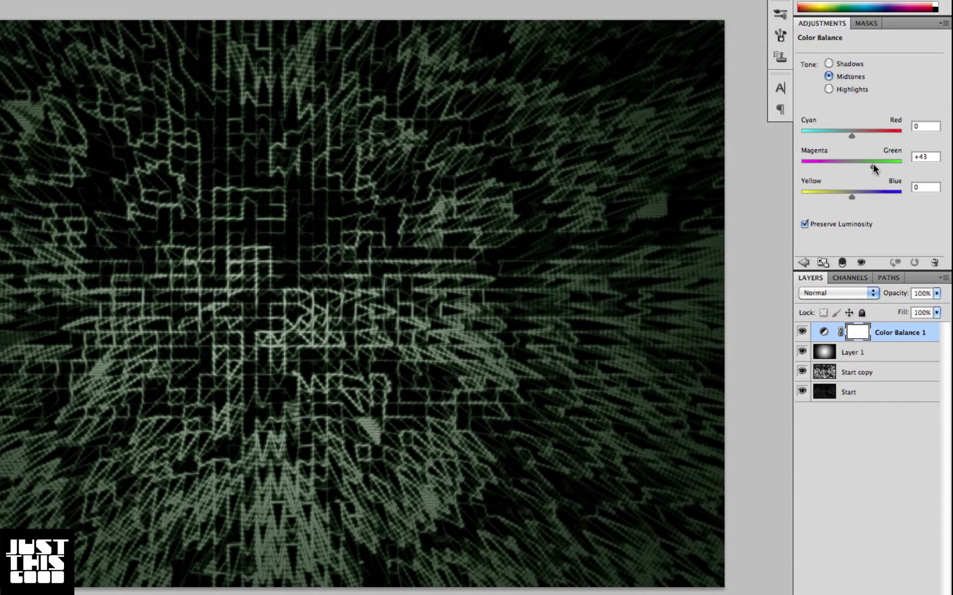
{"action": "left_click_drag", "start_coordinate": [852, 161], "coordinate": [888, 166]}
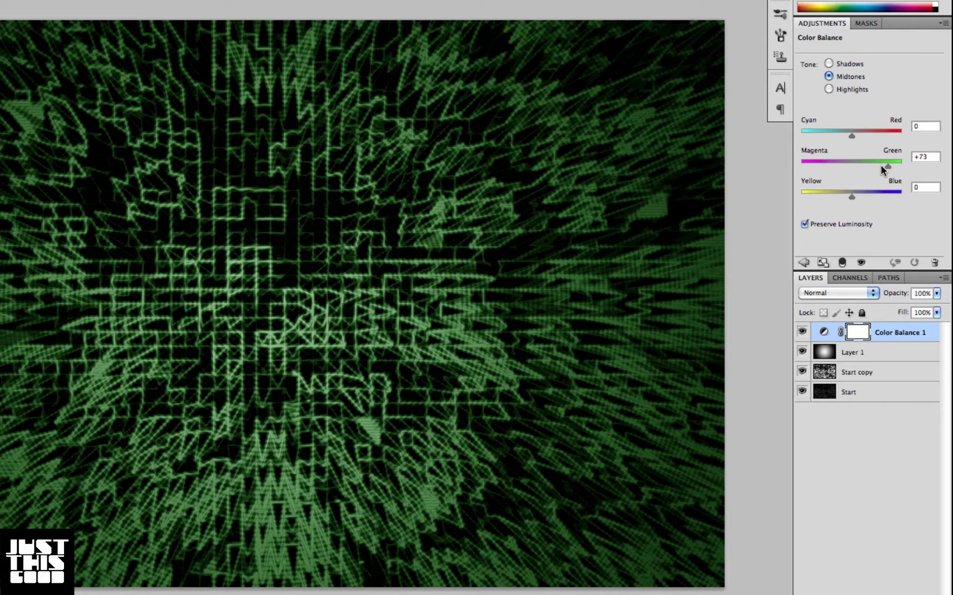
{"action": "left_click_drag", "start_coordinate": [851, 195], "coordinate": [838, 192]}
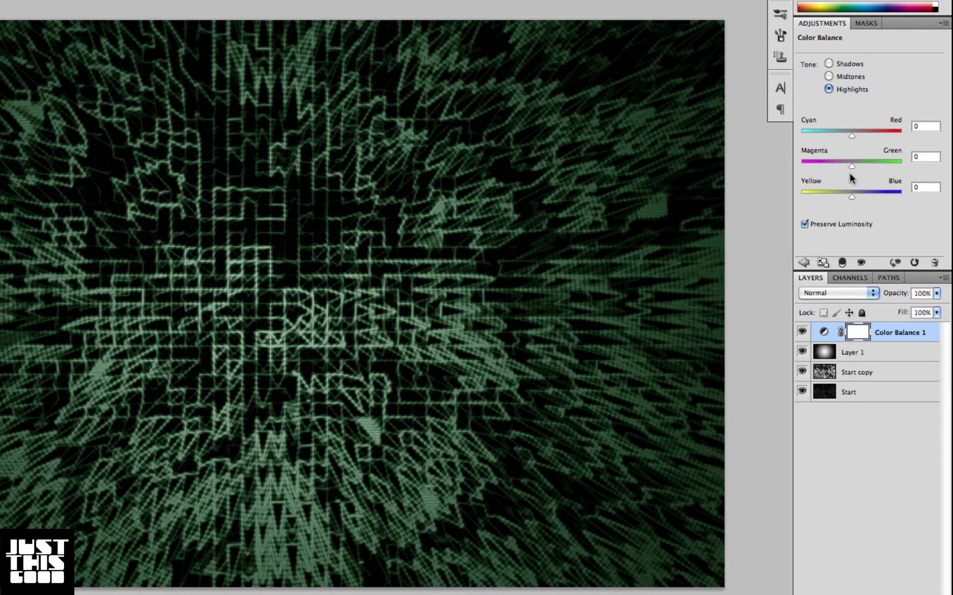
{"action": "left_click_drag", "start_coordinate": [850, 135], "coordinate": [838, 135]}
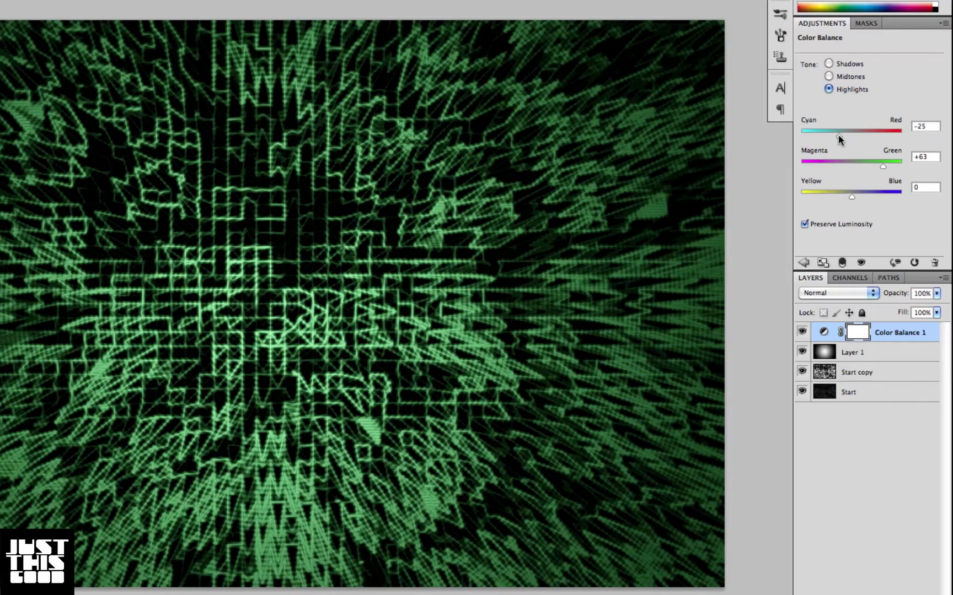
Step: Tune the Color Balance shadows toward cyan, then fade the layer to 67% opacity
{"action": "left_click", "coordinate": [828, 64]}
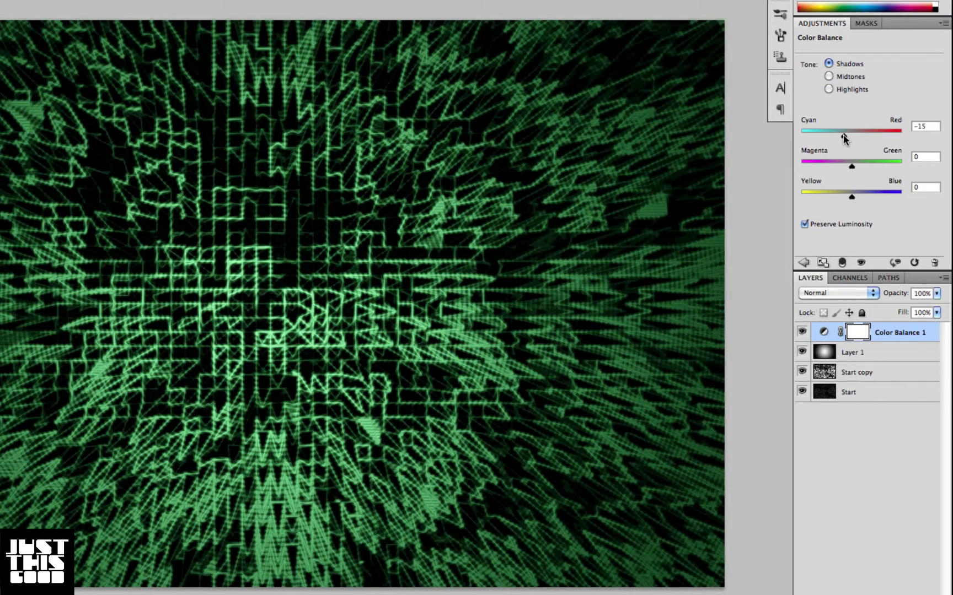
{"action": "left_click_drag", "start_coordinate": [845, 130], "coordinate": [834, 131]}
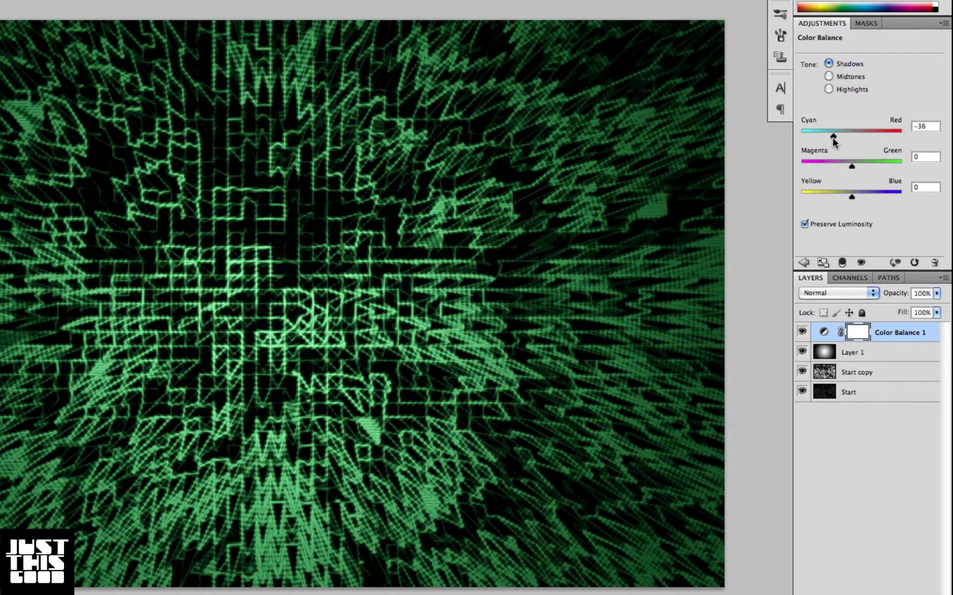
{"action": "left_click_drag", "start_coordinate": [833, 136], "coordinate": [853, 136]}
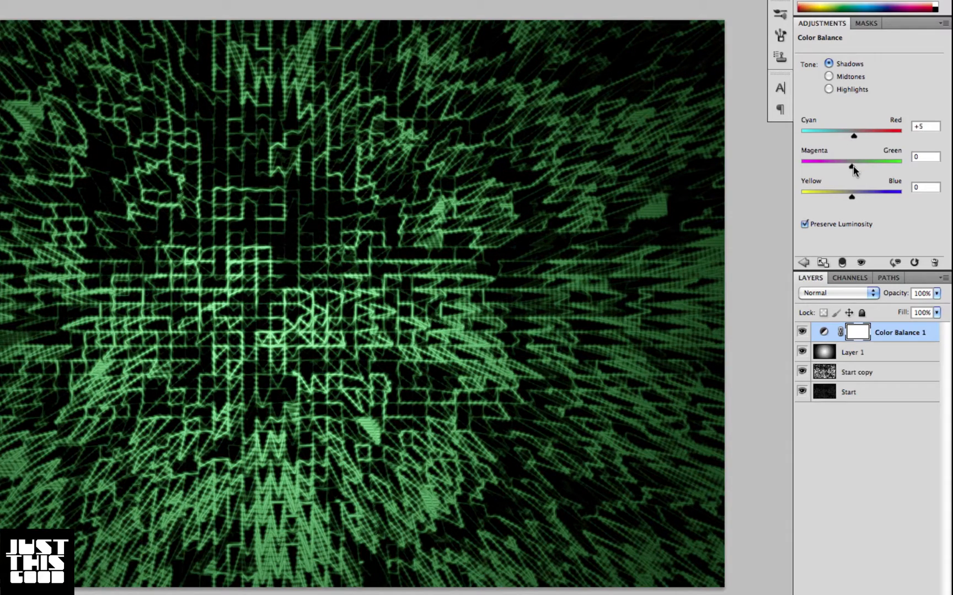
{"action": "left_click_drag", "start_coordinate": [851, 195], "coordinate": [847, 195]}
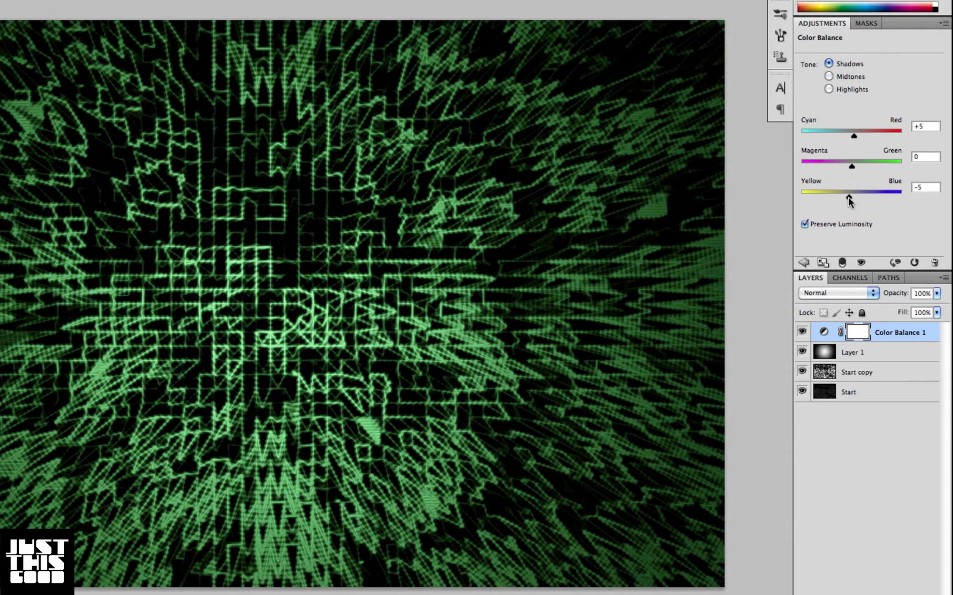
{"action": "left_click_drag", "start_coordinate": [853, 196], "coordinate": [852, 195]}
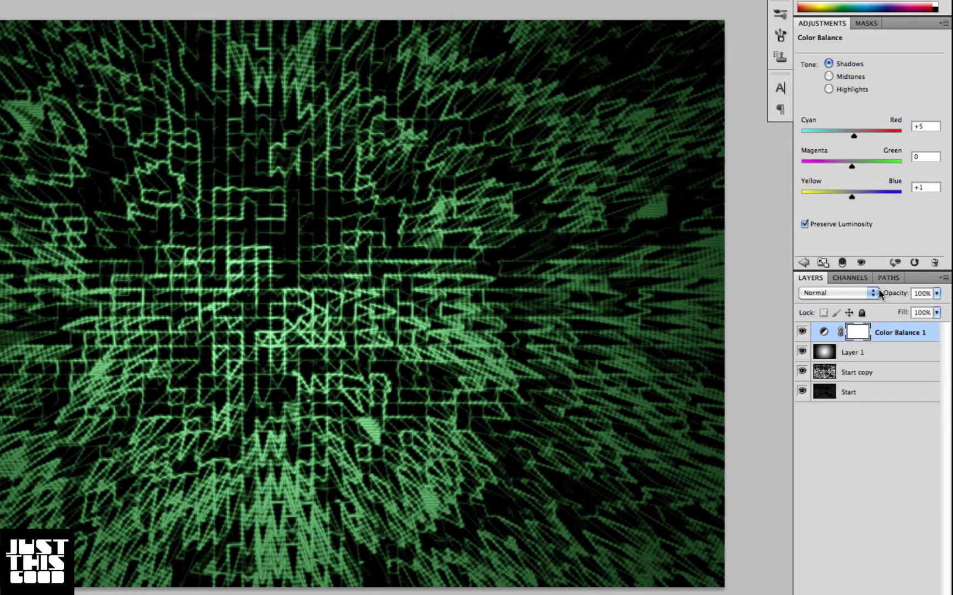
{"action": "left_click_drag", "start_coordinate": [939, 307], "coordinate": [914, 307]}
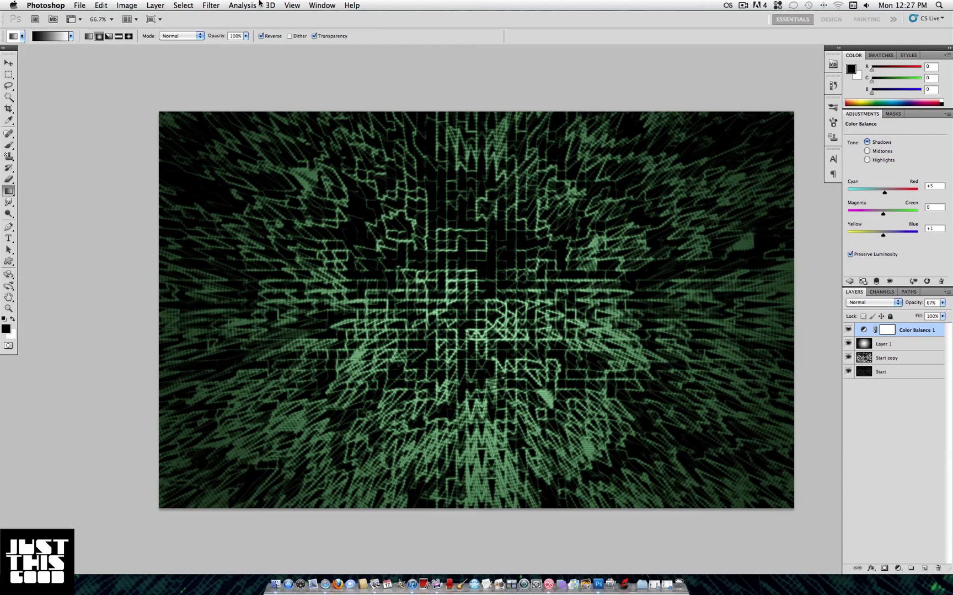
Step: Add a new top layer, Layer 2, holding a merged copy of the image
{"action": "left_click", "coordinate": [155, 5]}
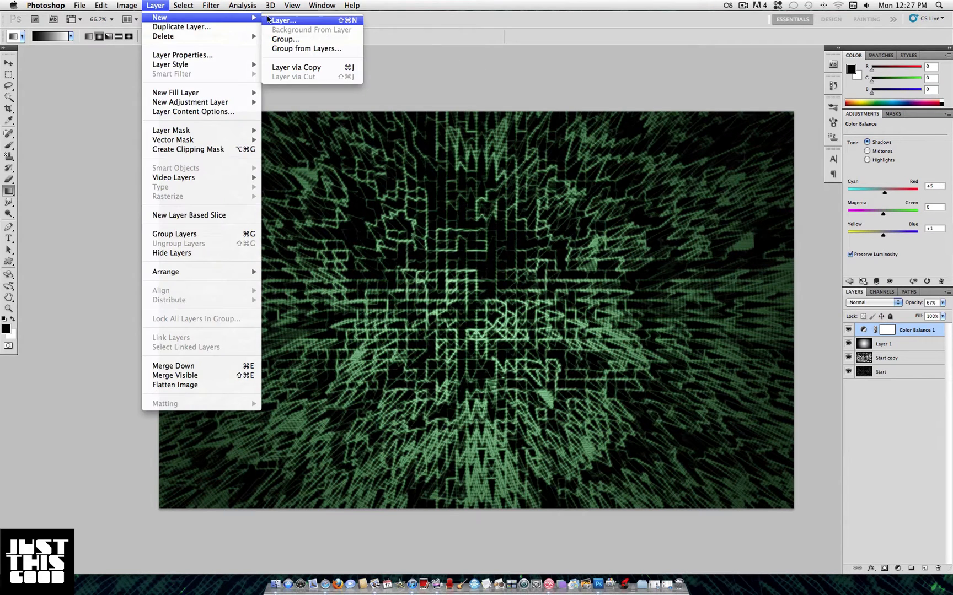
{"action": "left_click", "coordinate": [281, 20]}
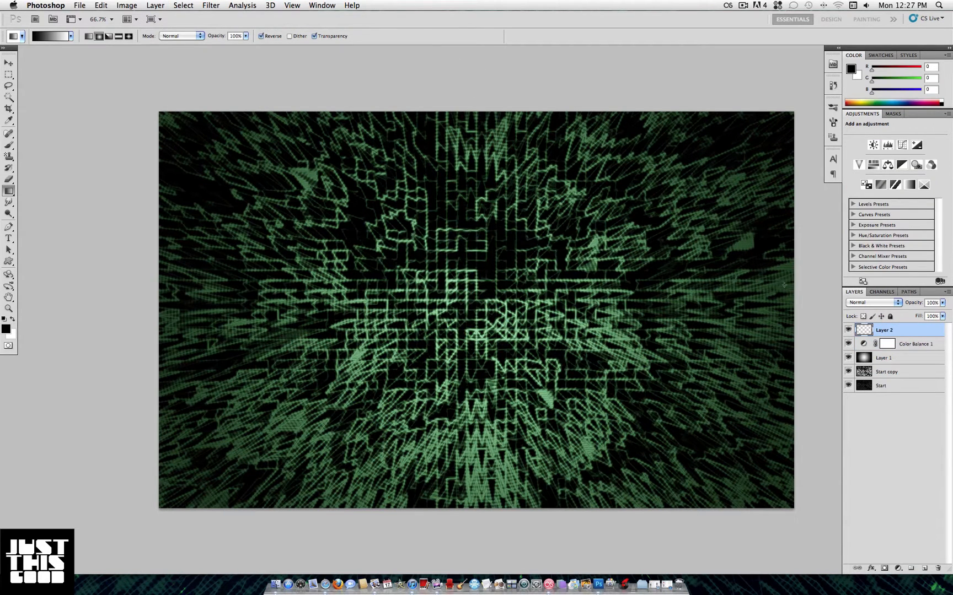
{"action": "left_click", "coordinate": [126, 5]}
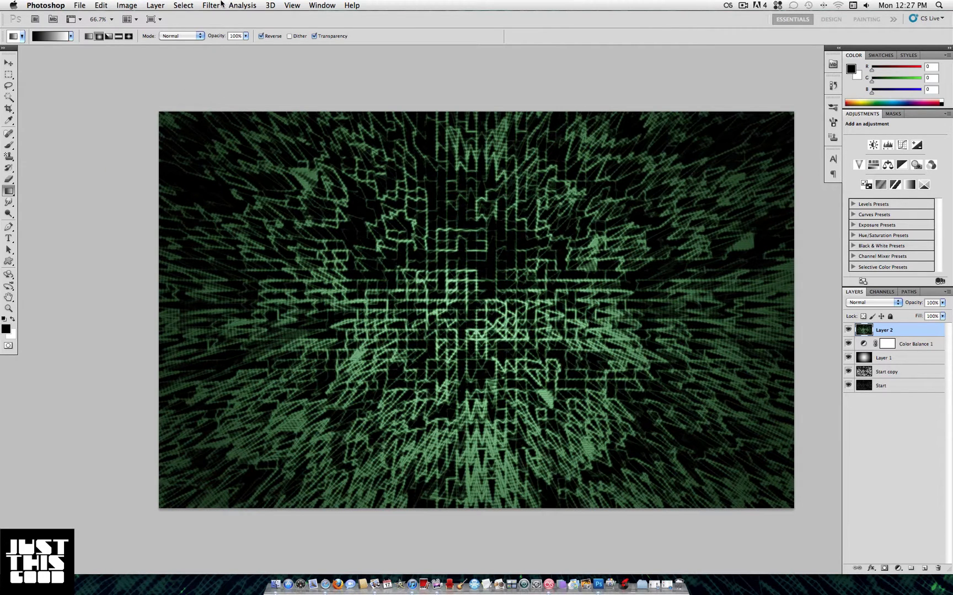
Step: Blur Layer 2 with a 7-pixel Gaussian Blur and set it to Screen blending
{"action": "left_click", "coordinate": [210, 5]}
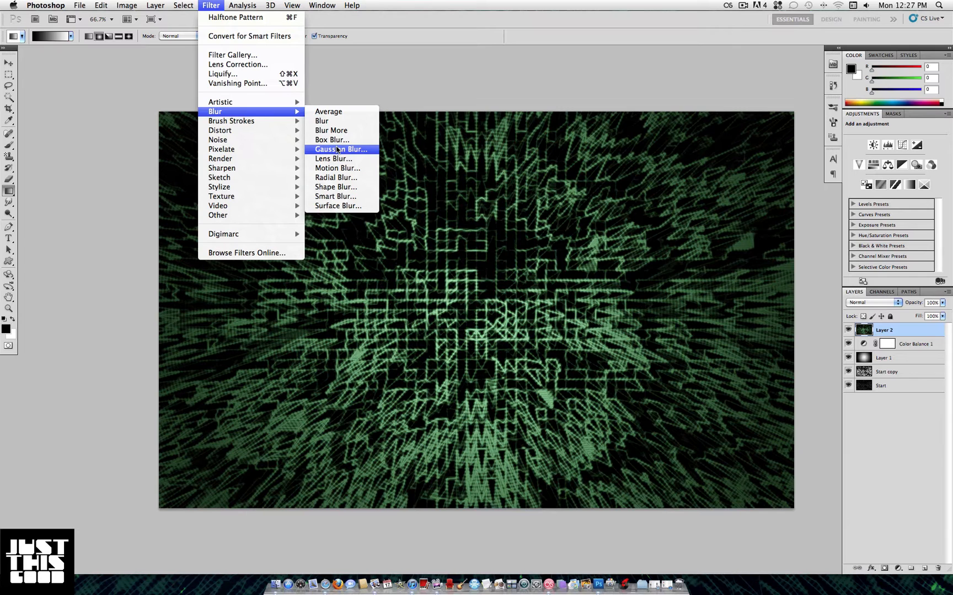
{"action": "left_click", "coordinate": [340, 149]}
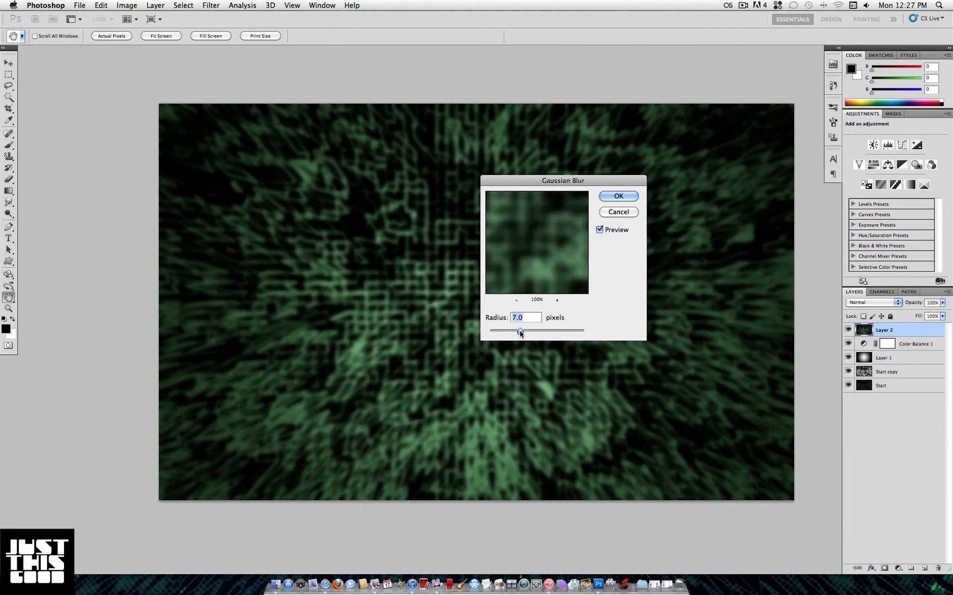
{"action": "left_click", "coordinate": [618, 196]}
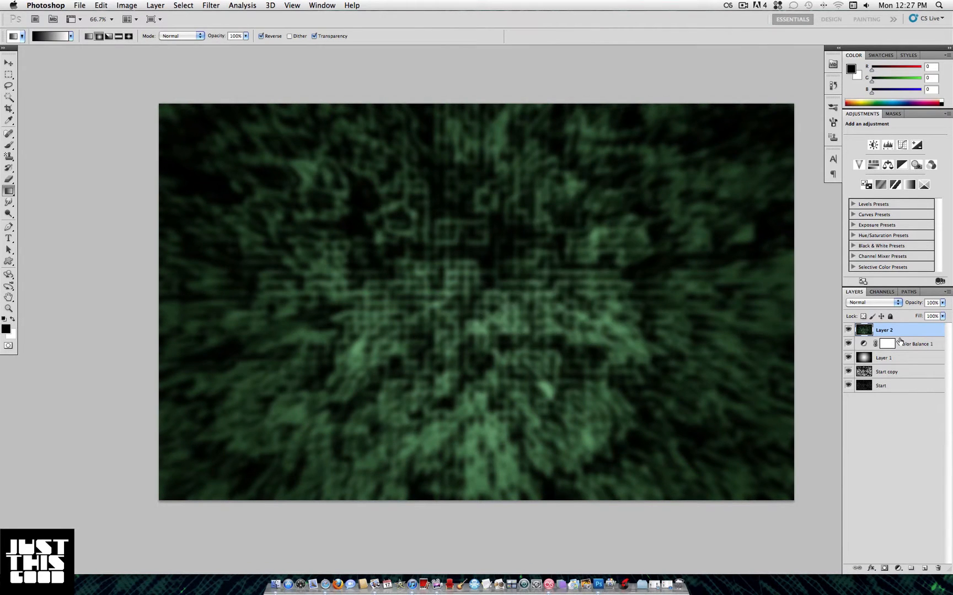
{"action": "left_click", "coordinate": [873, 303]}
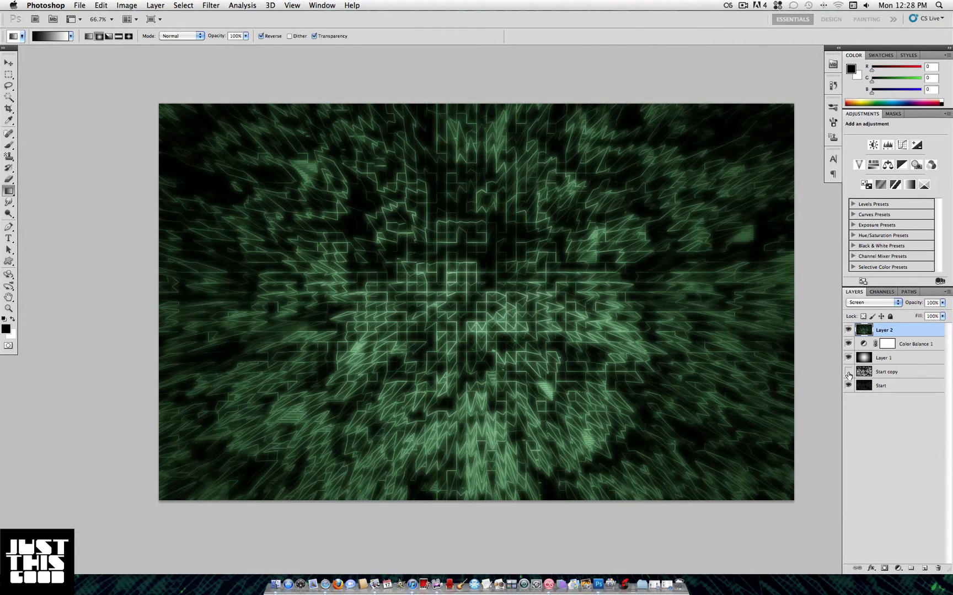
Step: Select the Start copy layer and lower its opacity to about 32%
{"action": "left_click", "coordinate": [885, 371]}
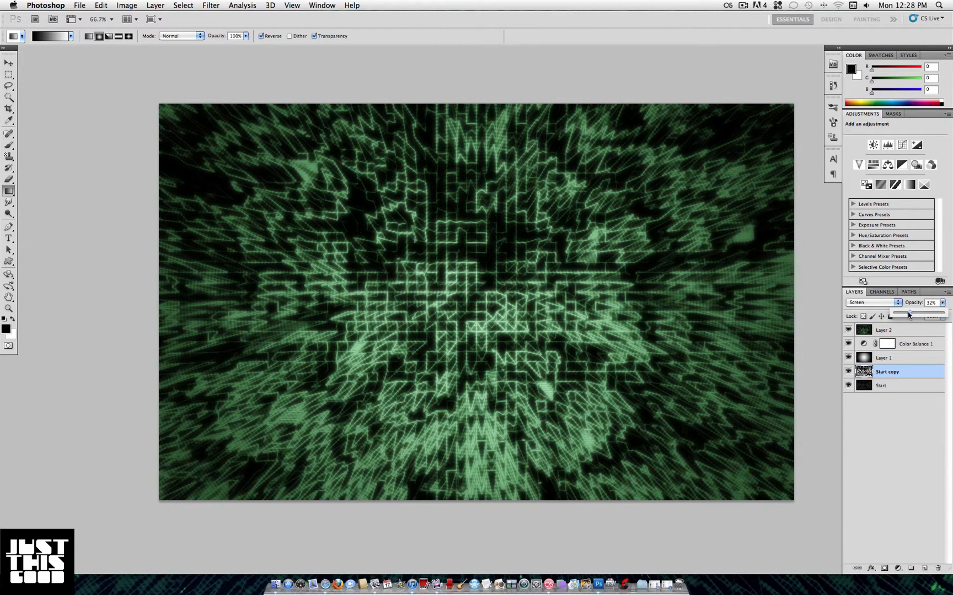
{"action": "left_click_drag", "start_coordinate": [911, 314], "coordinate": [907, 314]}
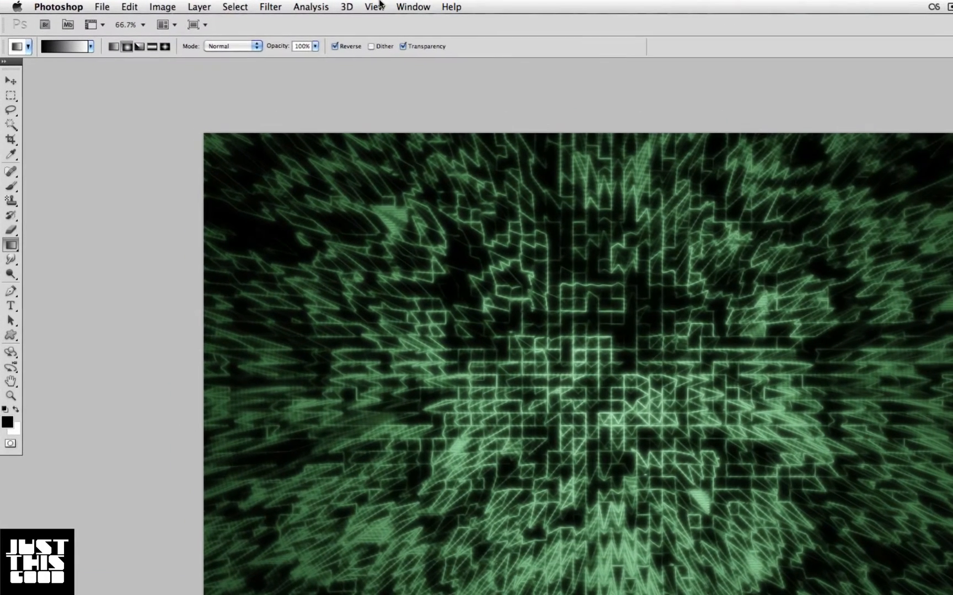
Step: Add a Photo Filter adjustment layer with a cooling tint and raised density
{"action": "left_click", "coordinate": [198, 6]}
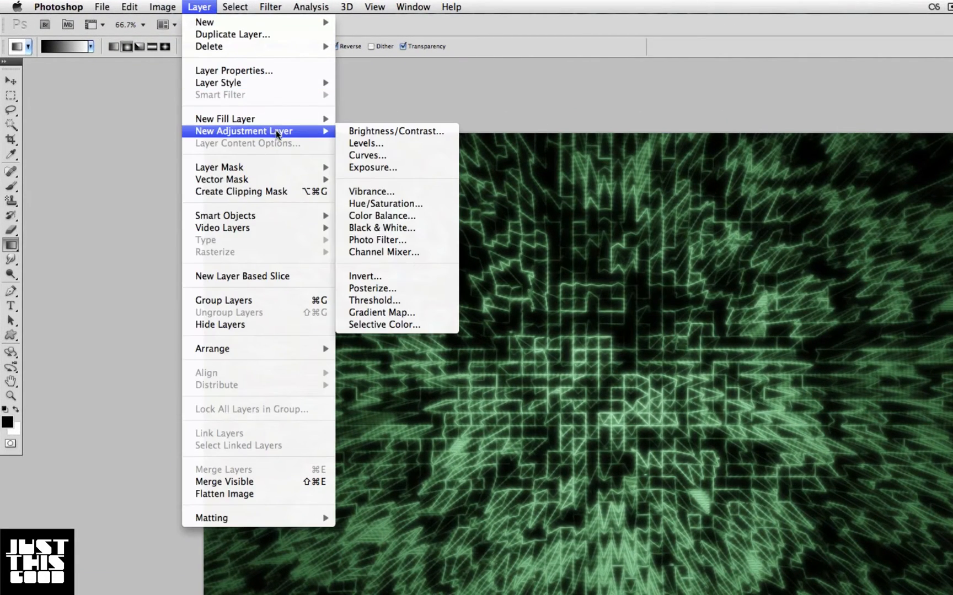
{"action": "mouse_move", "coordinate": [381, 312]}
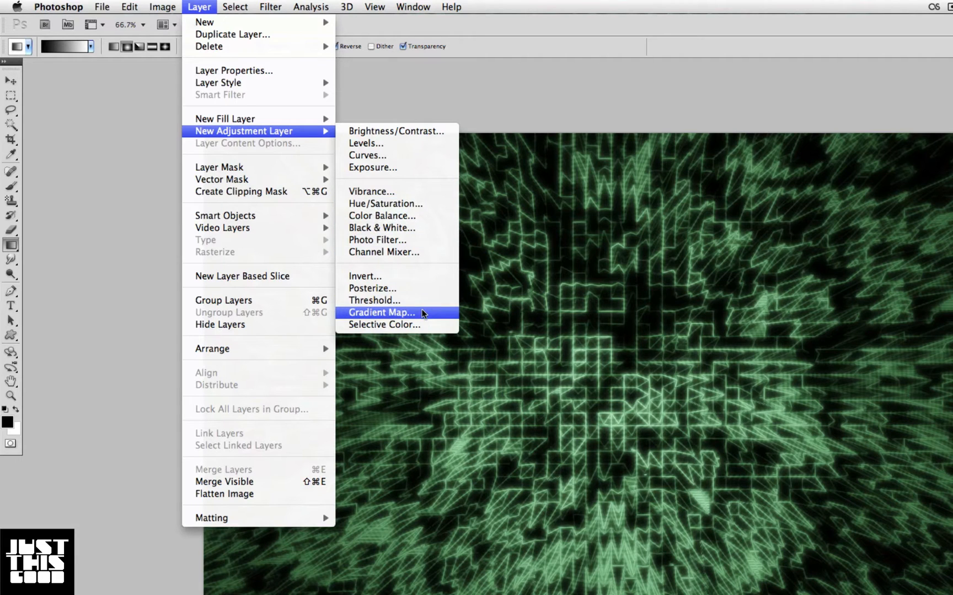
{"action": "mouse_move", "coordinate": [413, 227]}
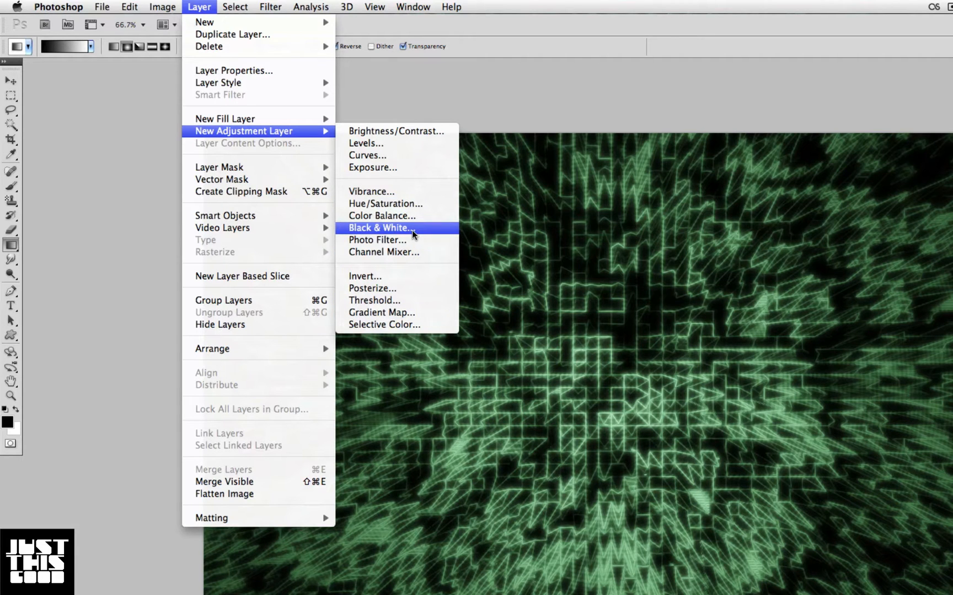
{"action": "mouse_move", "coordinate": [376, 240]}
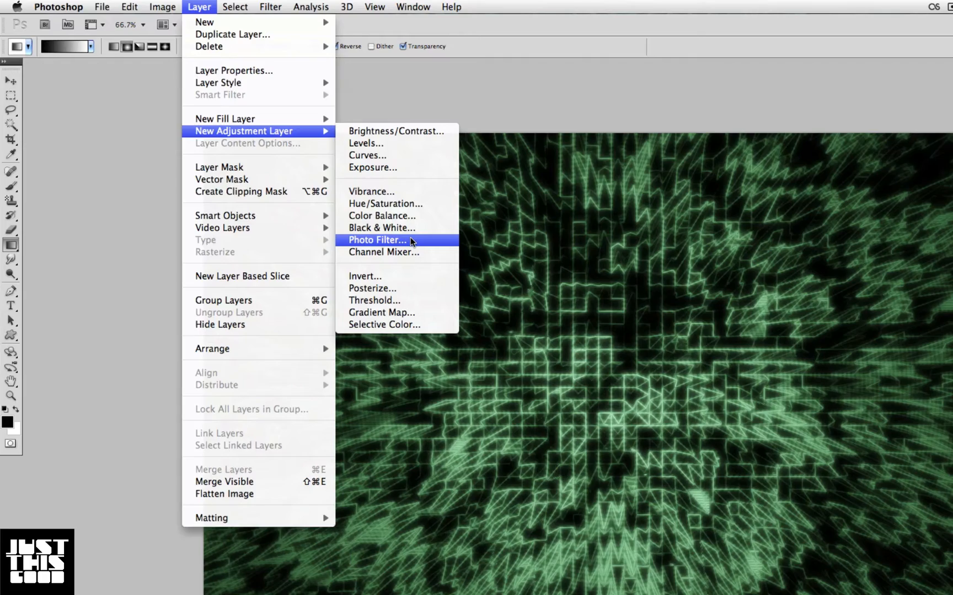
{"action": "left_click", "coordinate": [376, 240]}
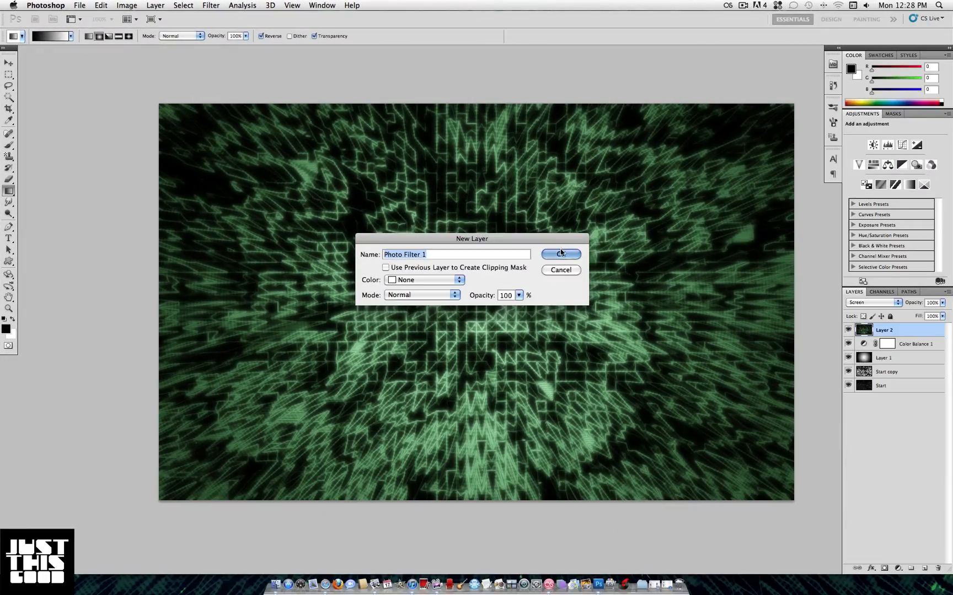
{"action": "left_click", "coordinate": [559, 254]}
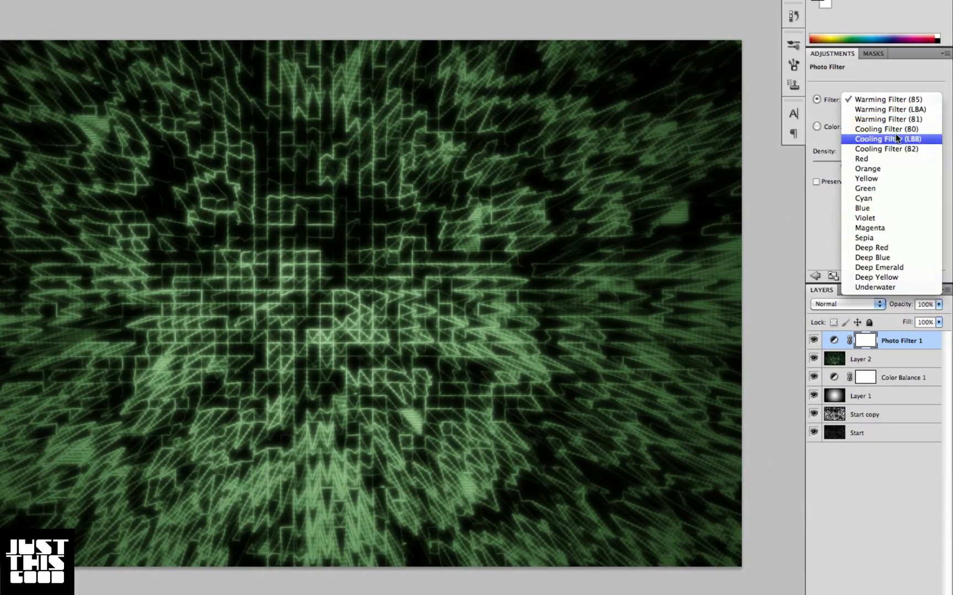
{"action": "left_click", "coordinate": [886, 138]}
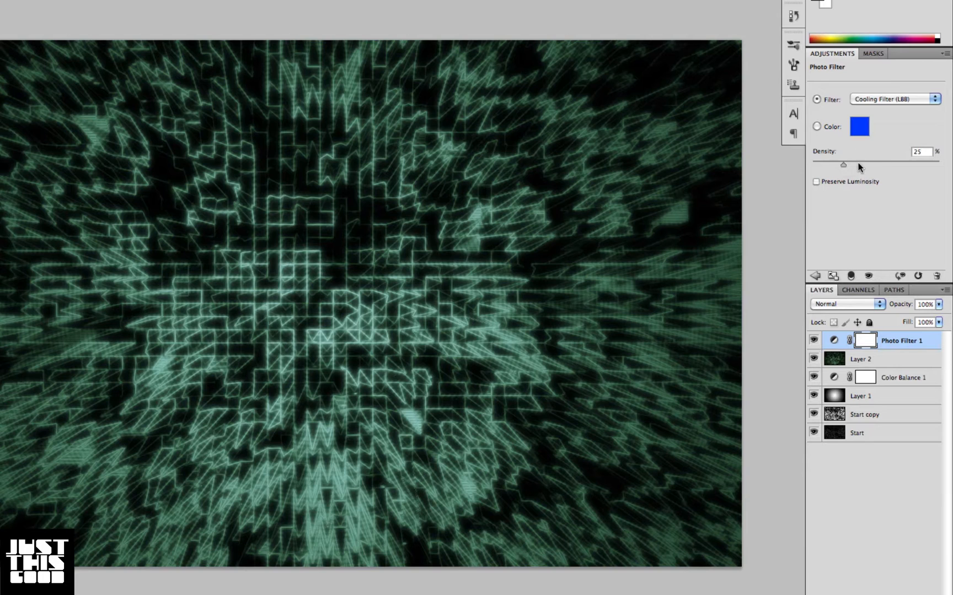
{"action": "left_click_drag", "start_coordinate": [843, 164], "coordinate": [875, 164]}
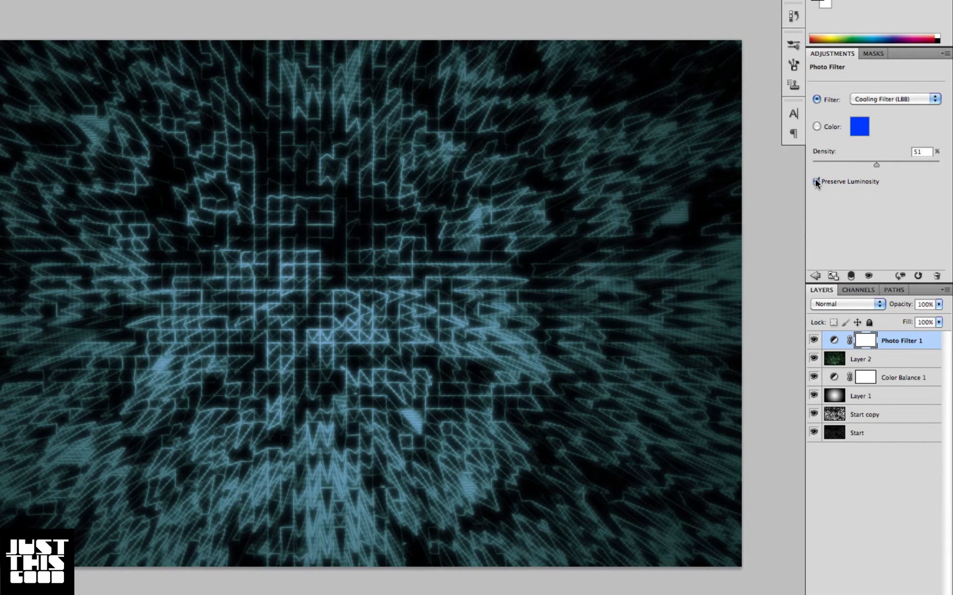
{"action": "left_click", "coordinate": [894, 99]}
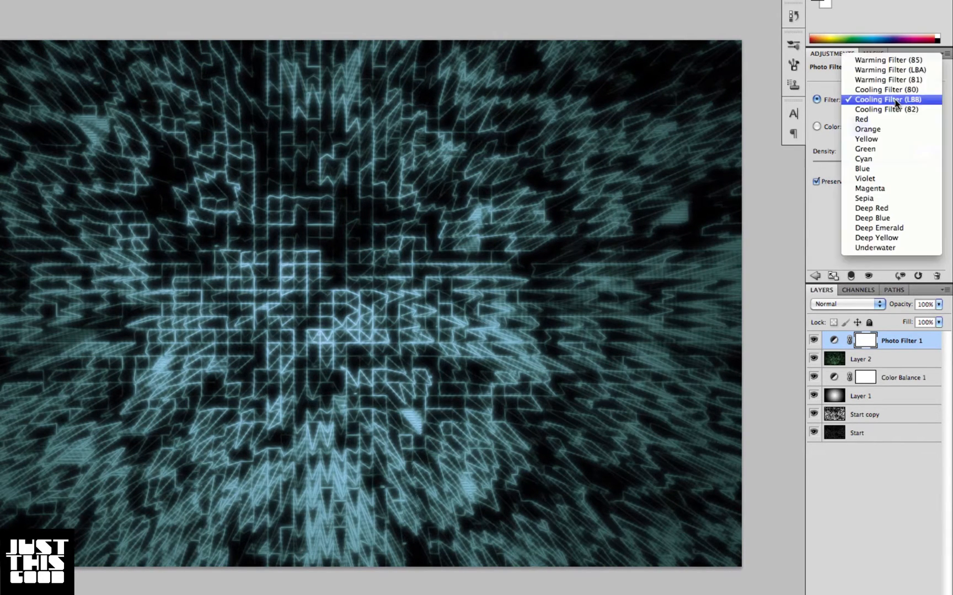
Step: Switch the filter to Underwater at 82% density, Preserve Luminosity off, lower opacity
{"action": "left_click", "coordinate": [874, 248]}
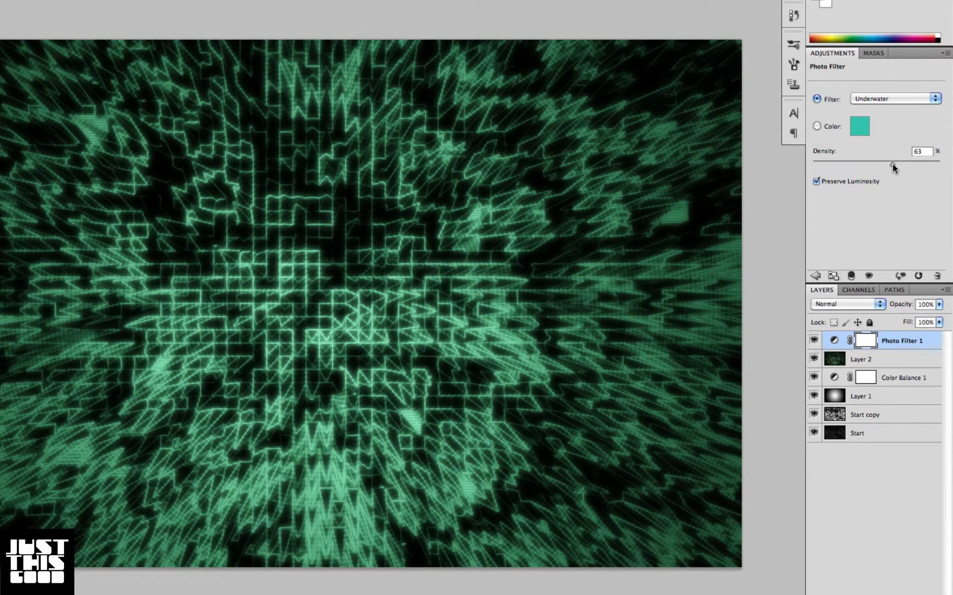
{"action": "left_click_drag", "start_coordinate": [897, 161], "coordinate": [887, 161]}
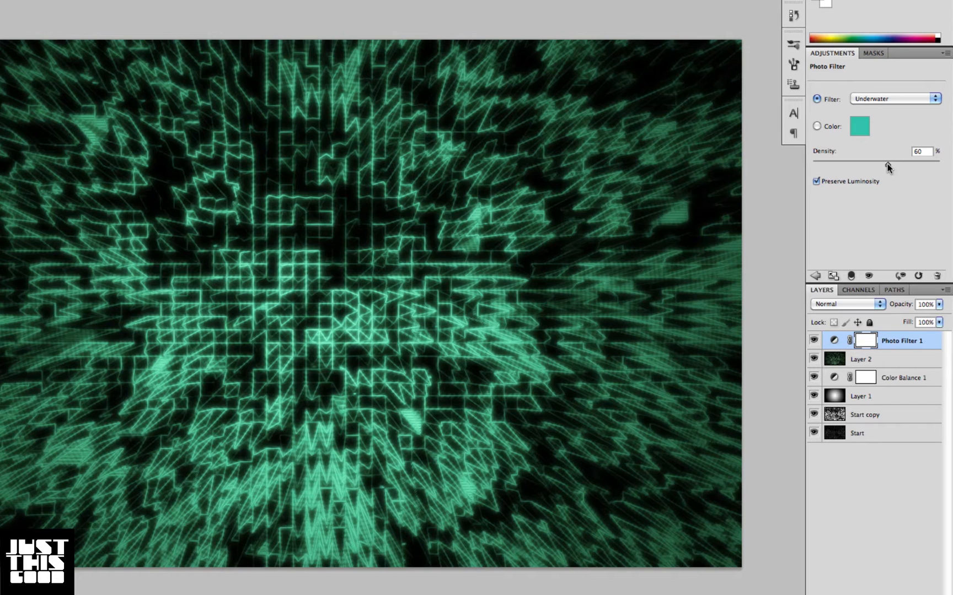
{"action": "left_click_drag", "start_coordinate": [887, 164], "coordinate": [917, 164]}
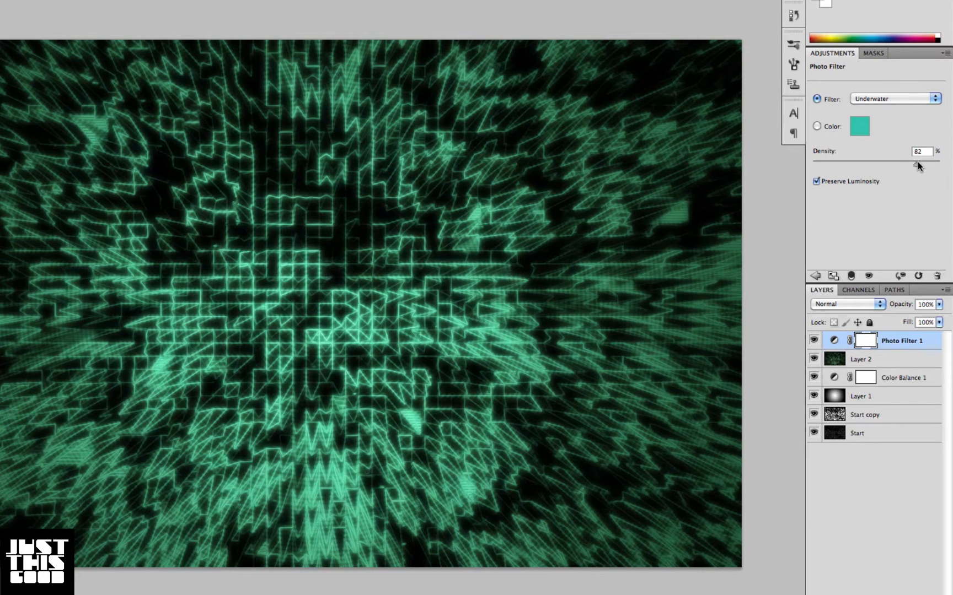
{"action": "left_click_drag", "start_coordinate": [939, 305], "coordinate": [929, 319]}
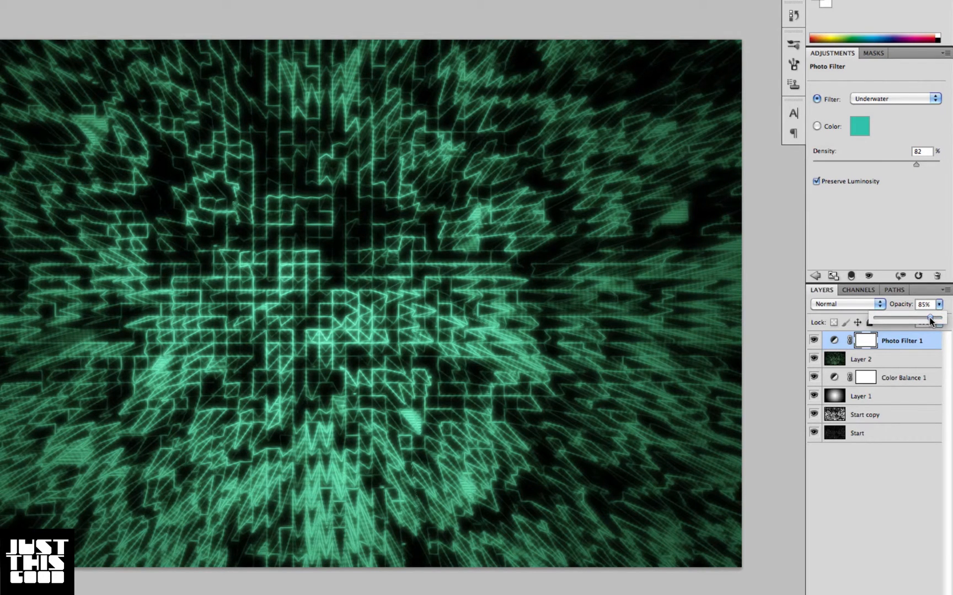
{"action": "left_click", "coordinate": [816, 181]}
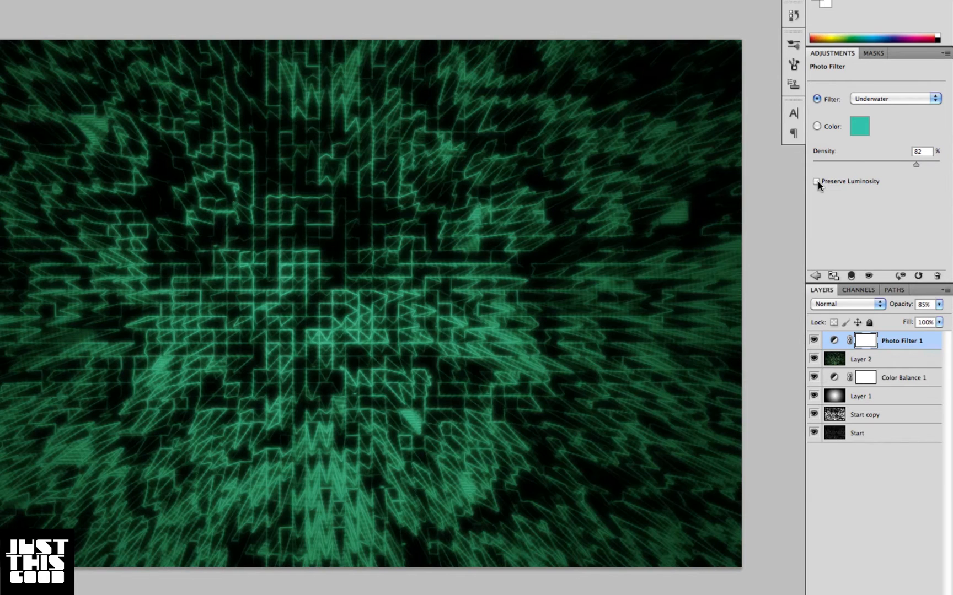
{"action": "mouse_move", "coordinate": [816, 181]}
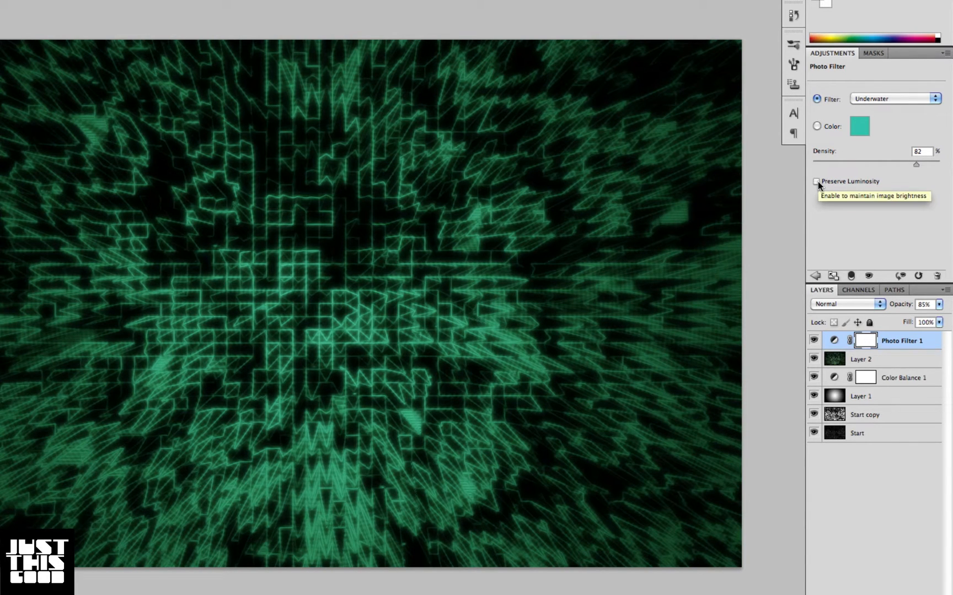
{"action": "left_click_drag", "start_coordinate": [938, 320], "coordinate": [918, 319]}
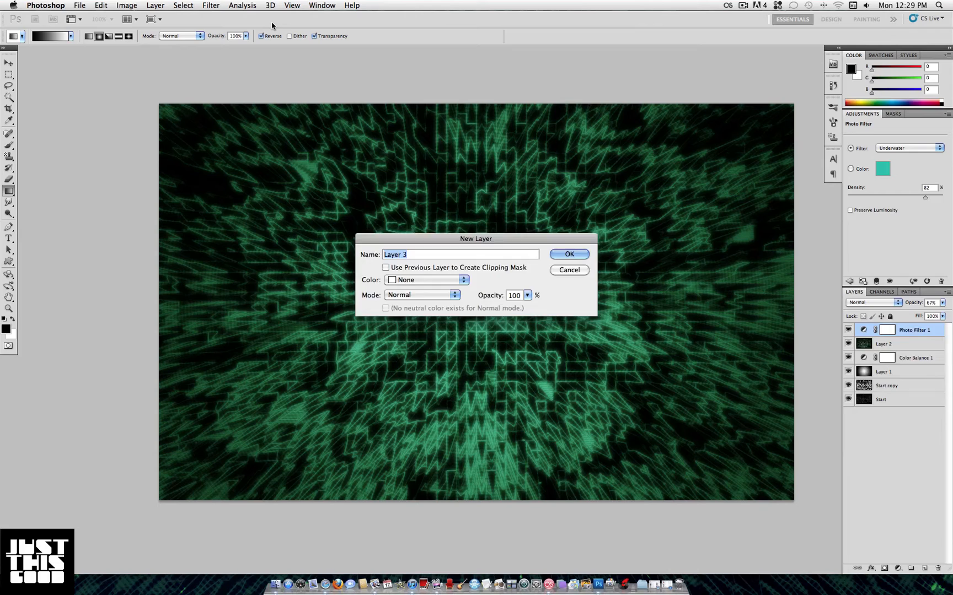
Step: Create empty Layer 3 and size the soft brush to 20 pixels
{"action": "left_click", "coordinate": [567, 254]}
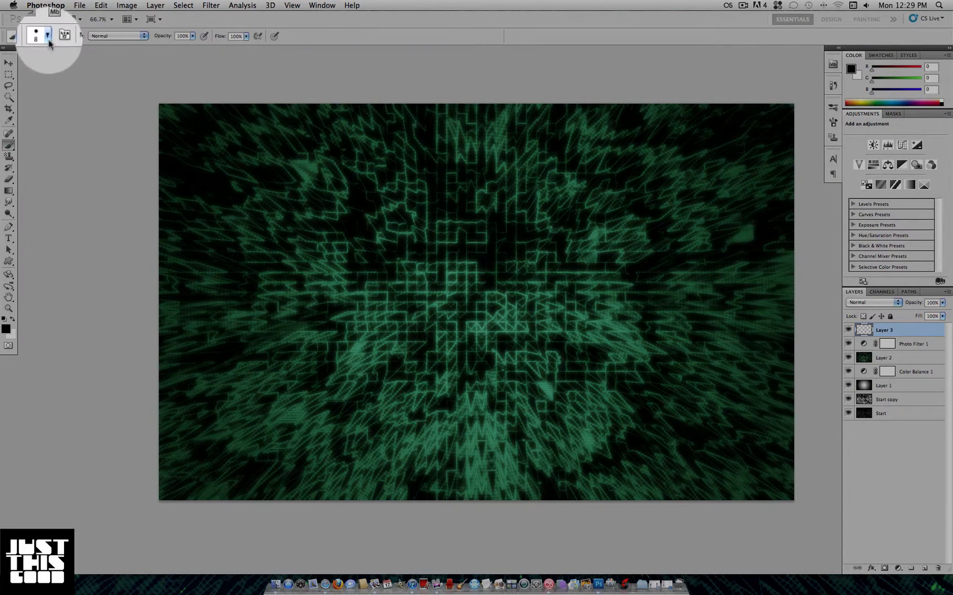
{"action": "left_click", "coordinate": [47, 36]}
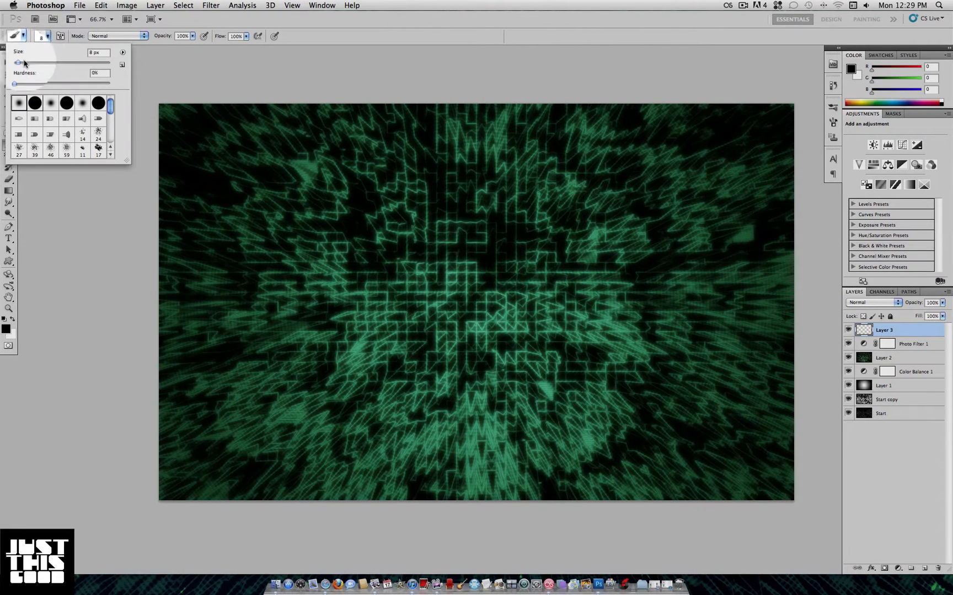
{"action": "left_click_drag", "start_coordinate": [19, 61], "coordinate": [27, 62]}
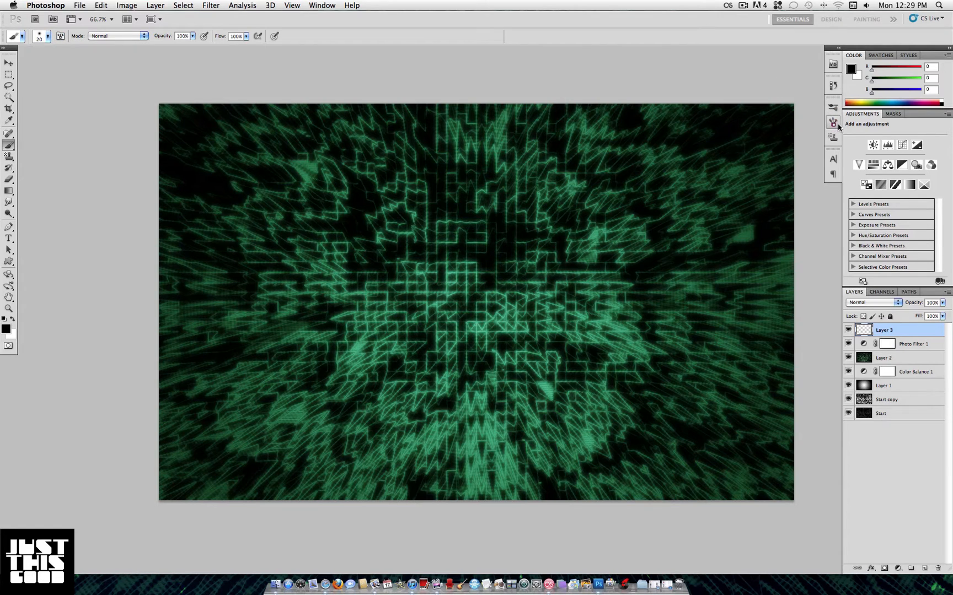
Step: Fit the image on screen and set the brush spacing to 1000%
{"action": "left_click", "coordinate": [833, 123]}
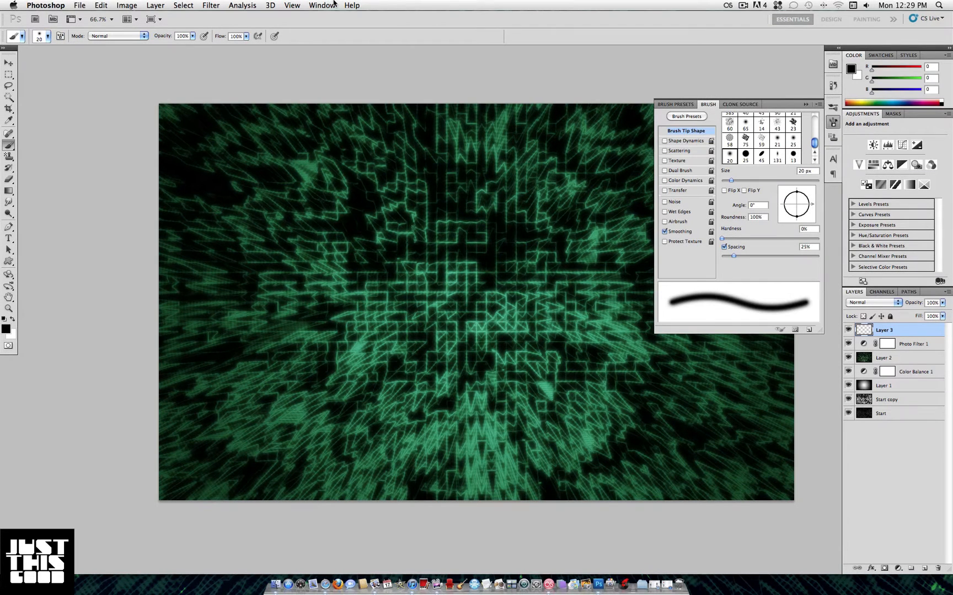
{"action": "left_click", "coordinate": [292, 5]}
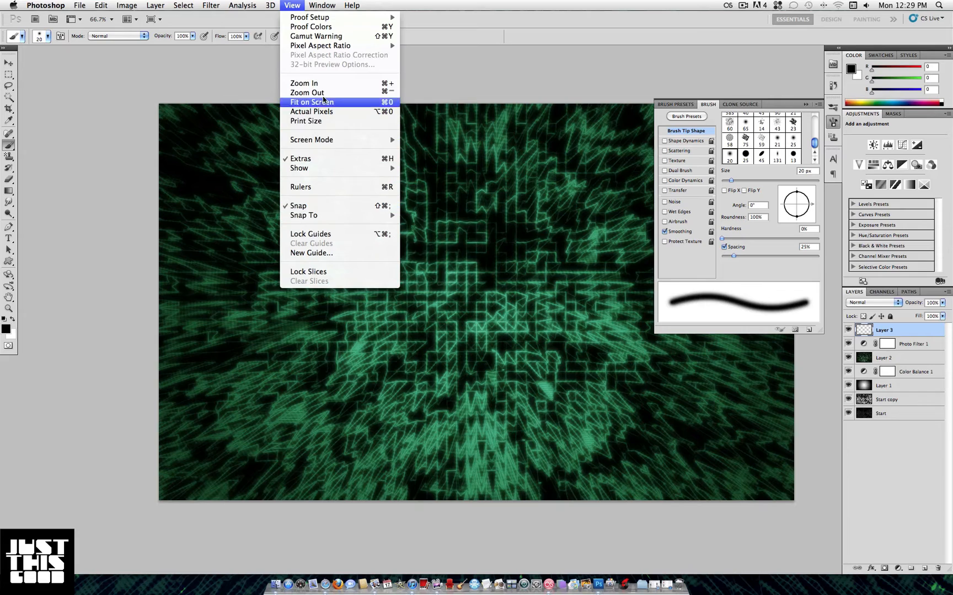
{"action": "left_click", "coordinate": [322, 5]}
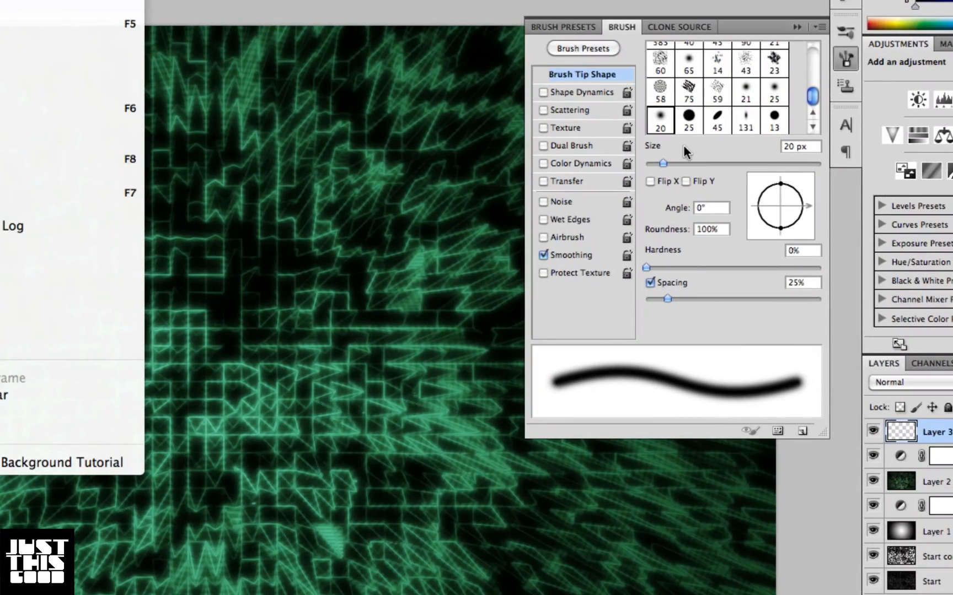
{"action": "left_click_drag", "start_coordinate": [663, 299], "coordinate": [668, 299]}
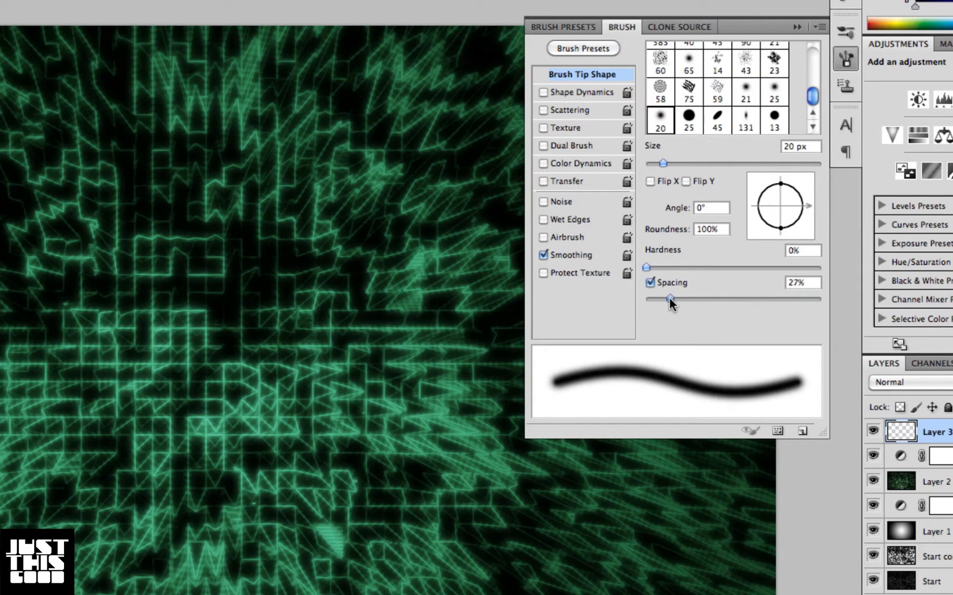
{"action": "left_click_drag", "start_coordinate": [671, 298], "coordinate": [820, 298]}
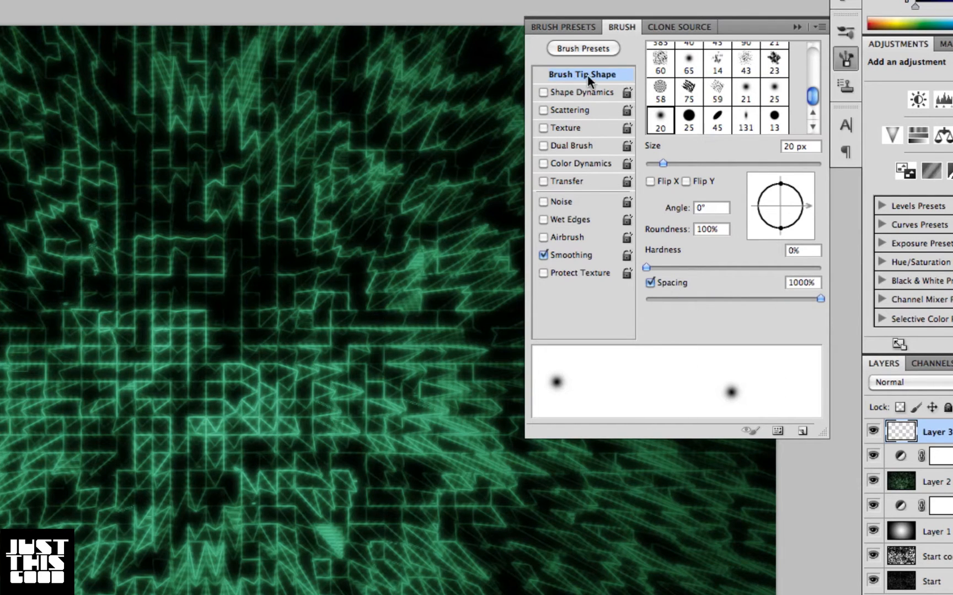
Step: Enable brush Scattering and size jitter so dots vary randomly in size
{"action": "left_click", "coordinate": [543, 110]}
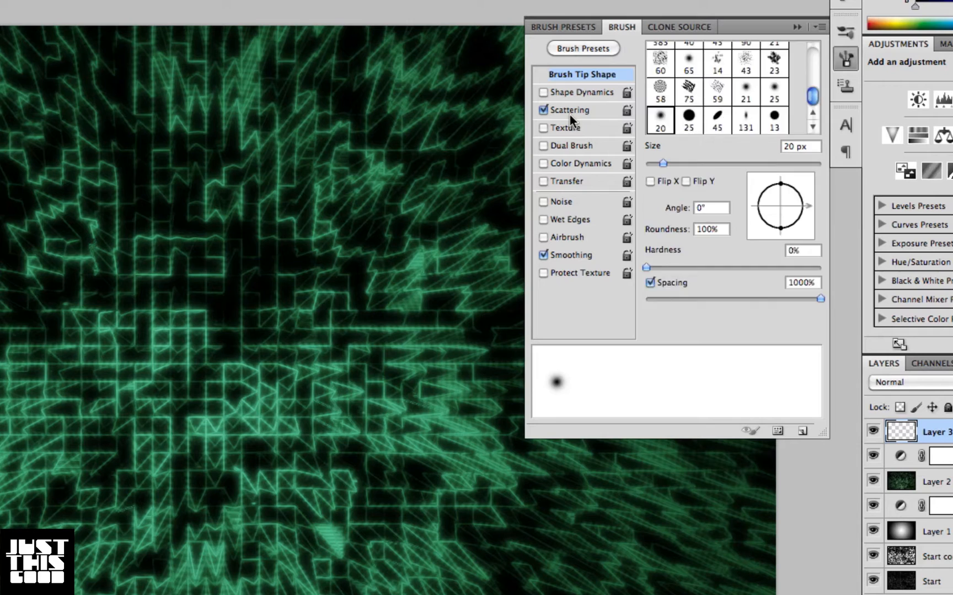
{"action": "left_click", "coordinate": [571, 109]}
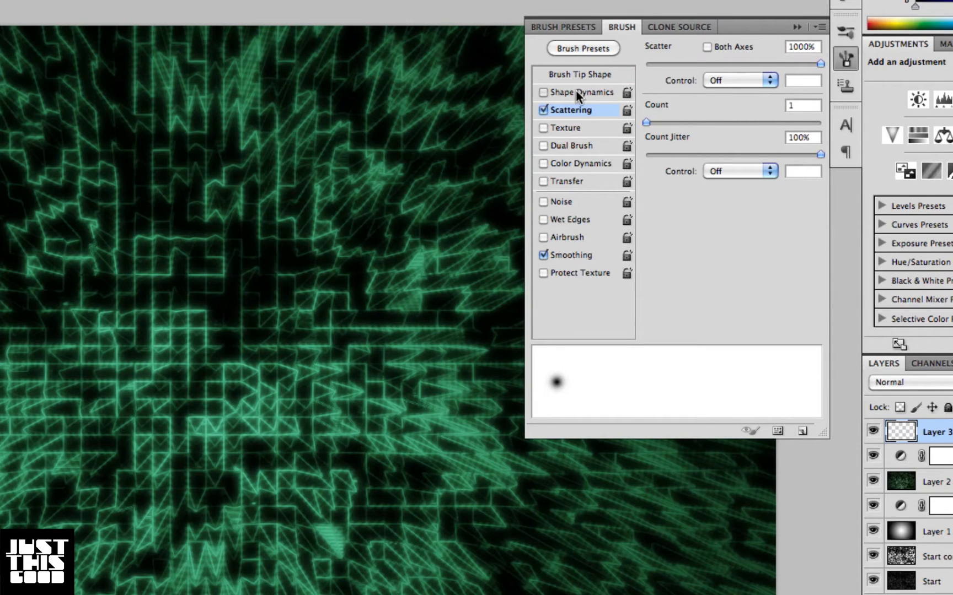
{"action": "left_click", "coordinate": [569, 92]}
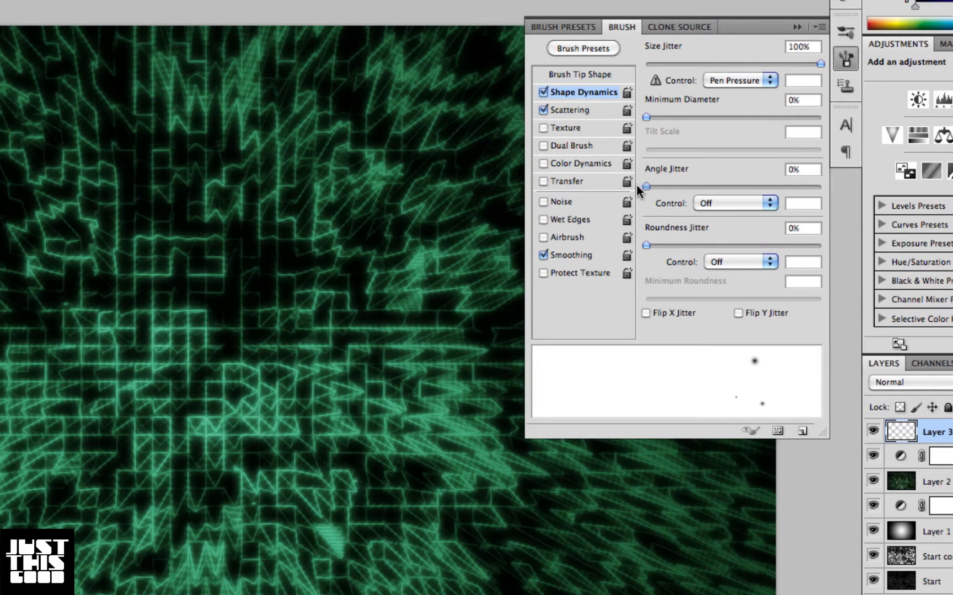
{"action": "mouse_move", "coordinate": [635, 121]}
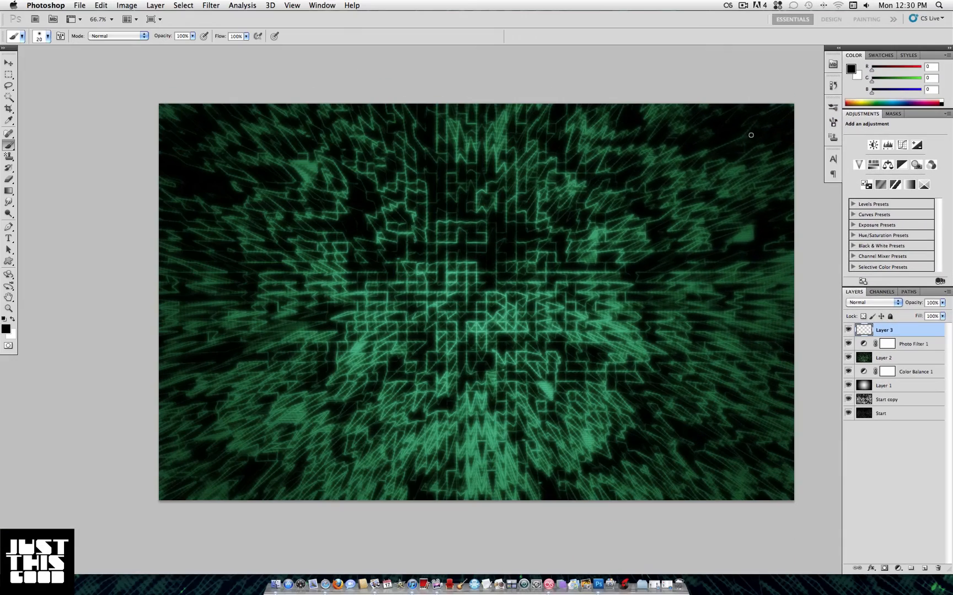
{"action": "mouse_move", "coordinate": [761, 121]}
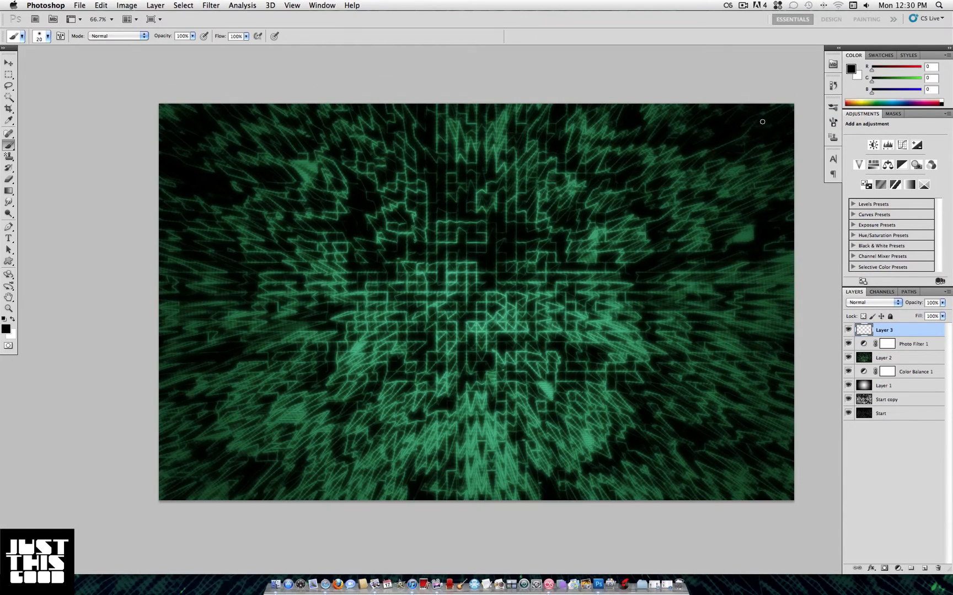
{"action": "mouse_move", "coordinate": [238, 124]}
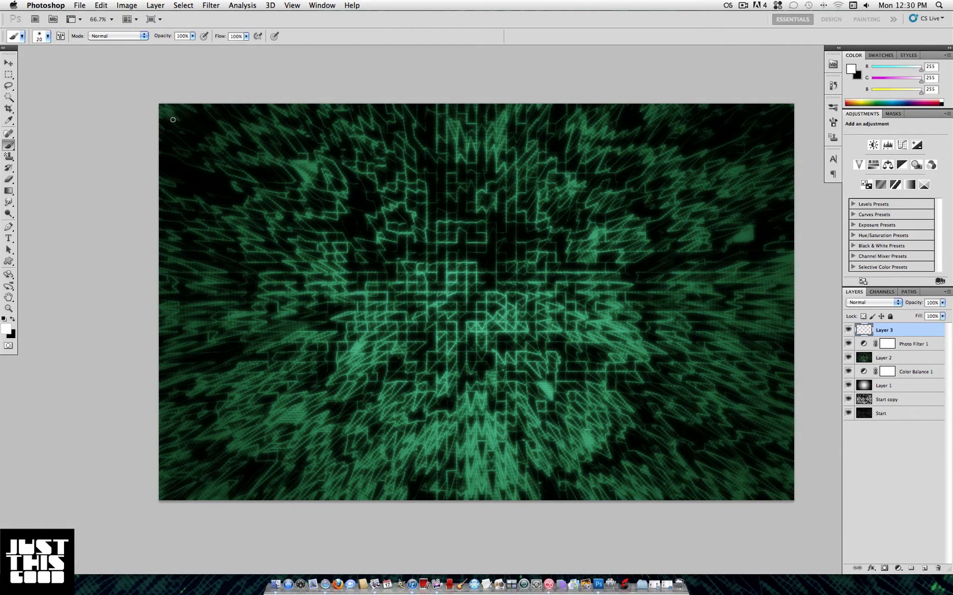
Step: Paint a stroke of scattered white dots across the canvas on Layer 3
{"action": "left_click_drag", "start_coordinate": [173, 119], "coordinate": [744, 124]}
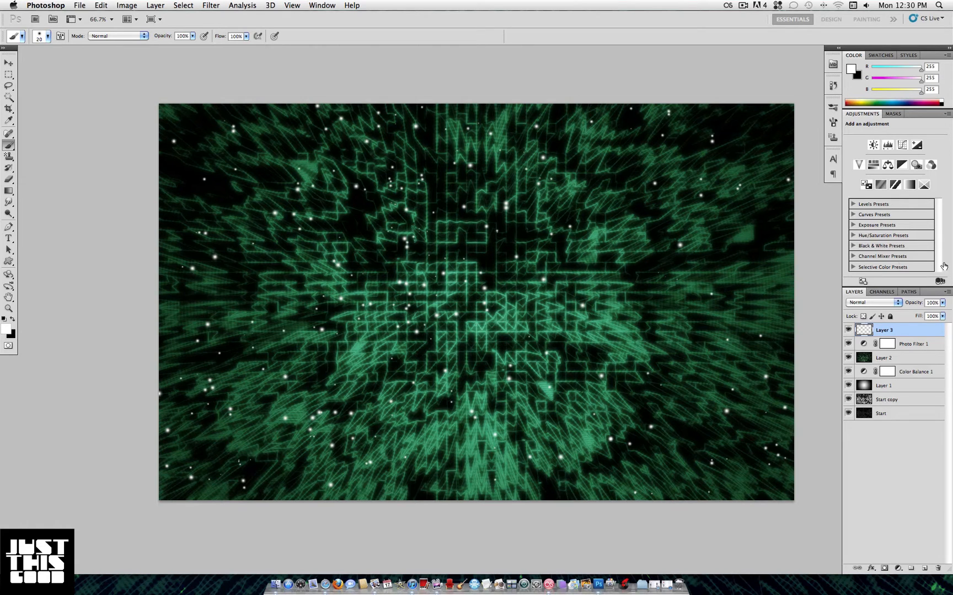
Step: Try Overlay and Lighten blend modes on Layer 3, then move it below Photo Filter 1
{"action": "left_click", "coordinate": [872, 302]}
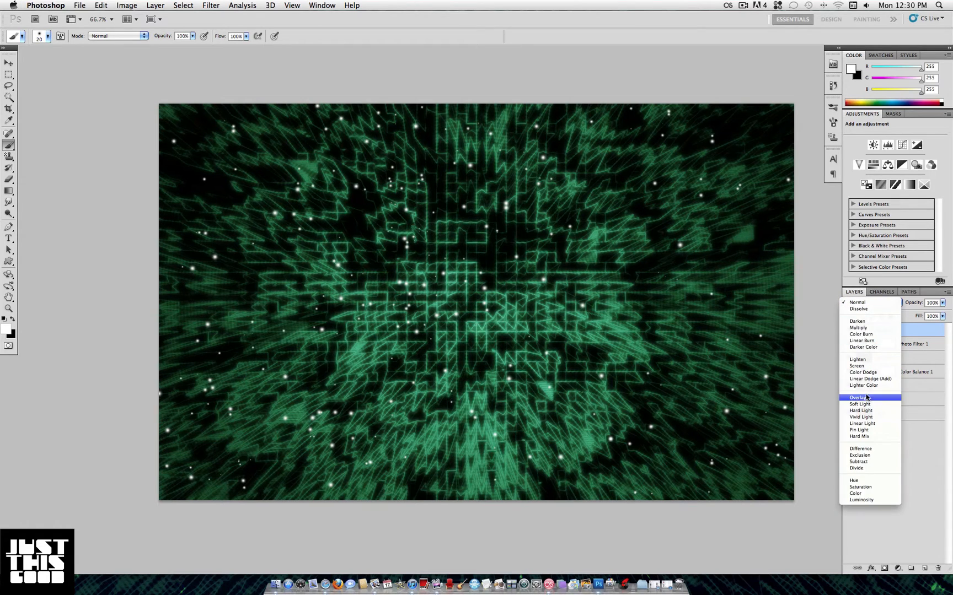
{"action": "left_click", "coordinate": [857, 398]}
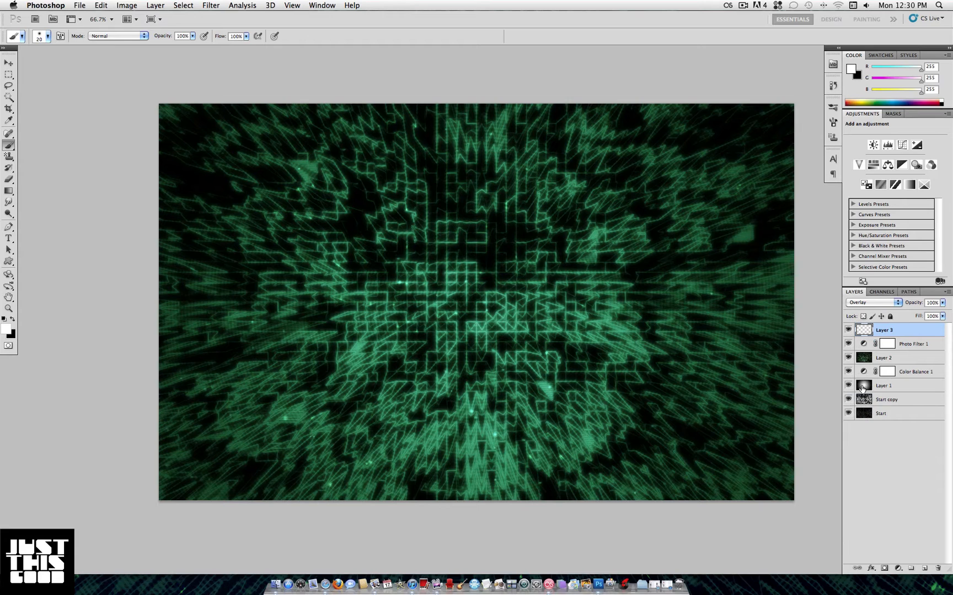
{"action": "left_click", "coordinate": [871, 302]}
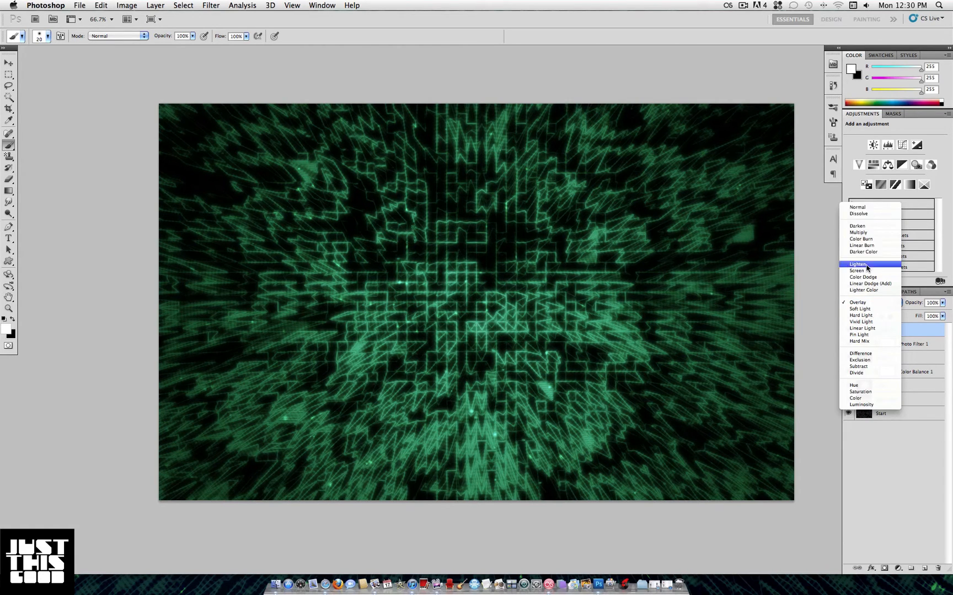
{"action": "left_click", "coordinate": [857, 264]}
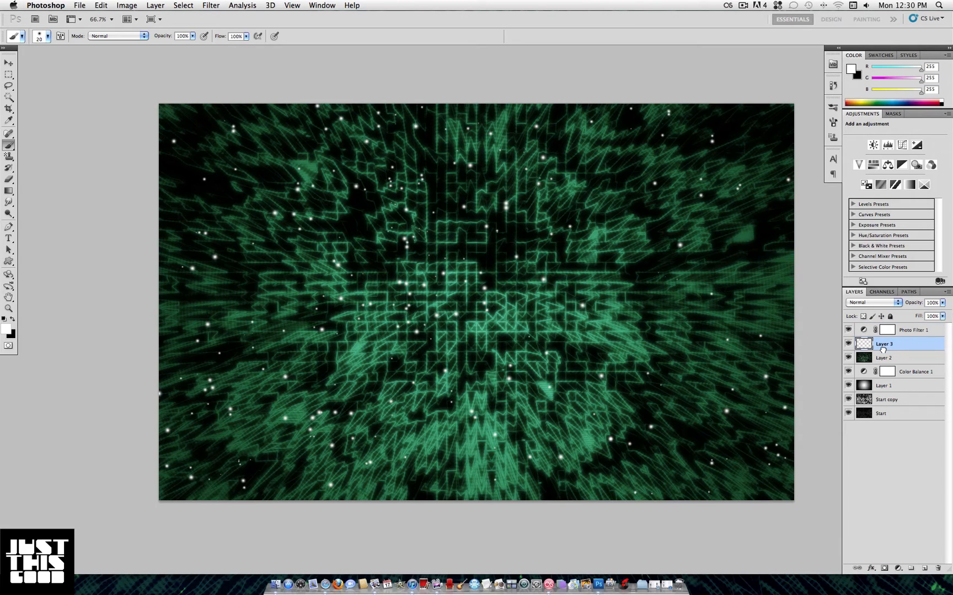
{"action": "left_click", "coordinate": [126, 5]}
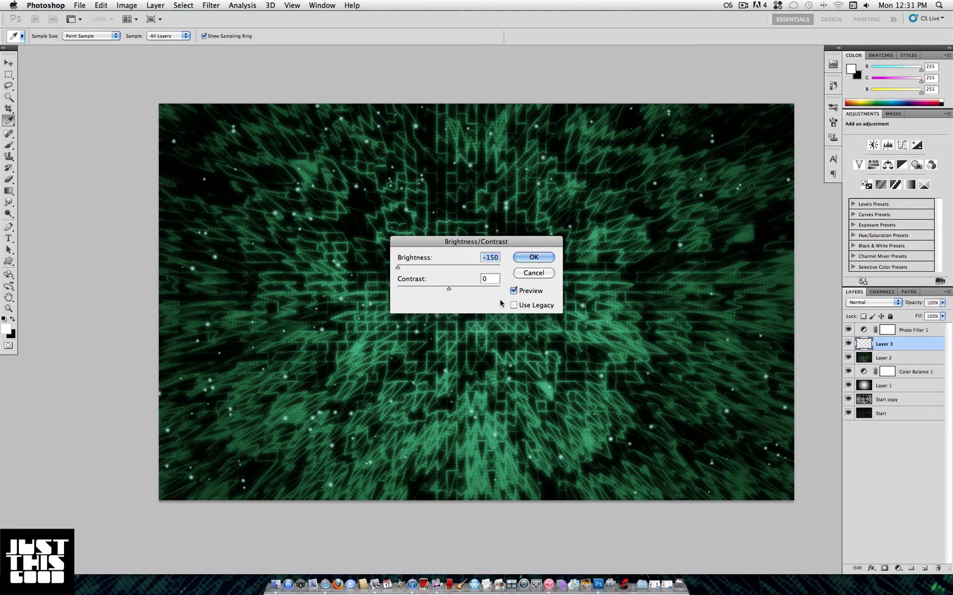
Step: Apply a legacy Brightness/Contrast at -100 brightness to dim Layer 3's dots
{"action": "left_click", "coordinate": [513, 305]}
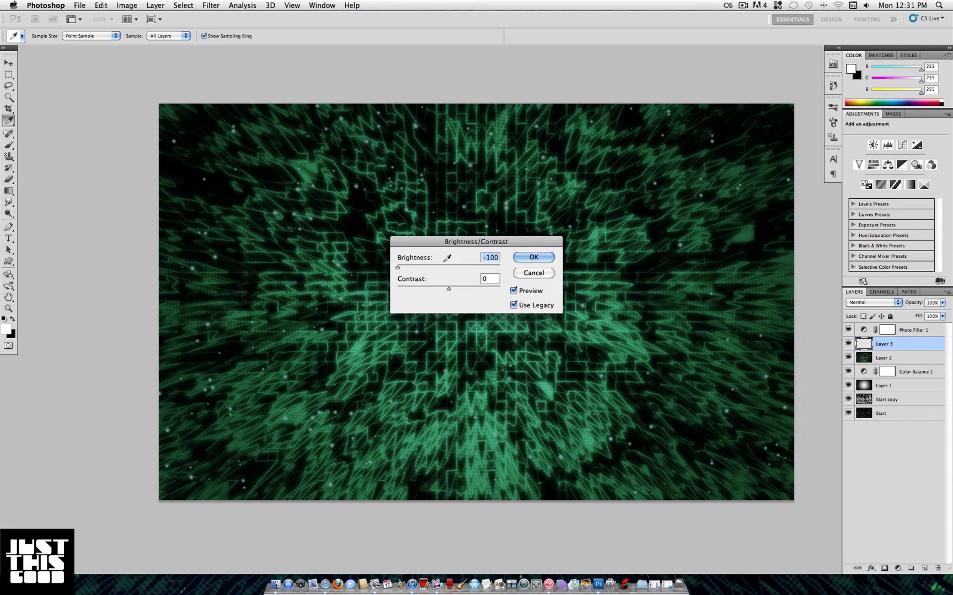
{"action": "left_click", "coordinate": [871, 303]}
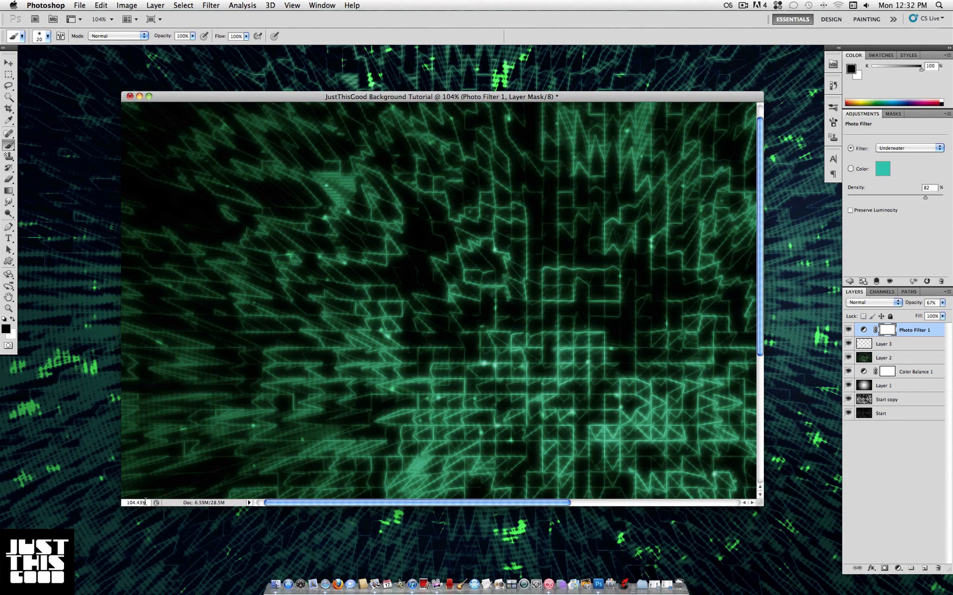
Step: Enter 100% in the zoom field to view the wallpaper at actual size
{"action": "type", "text": "100%"}
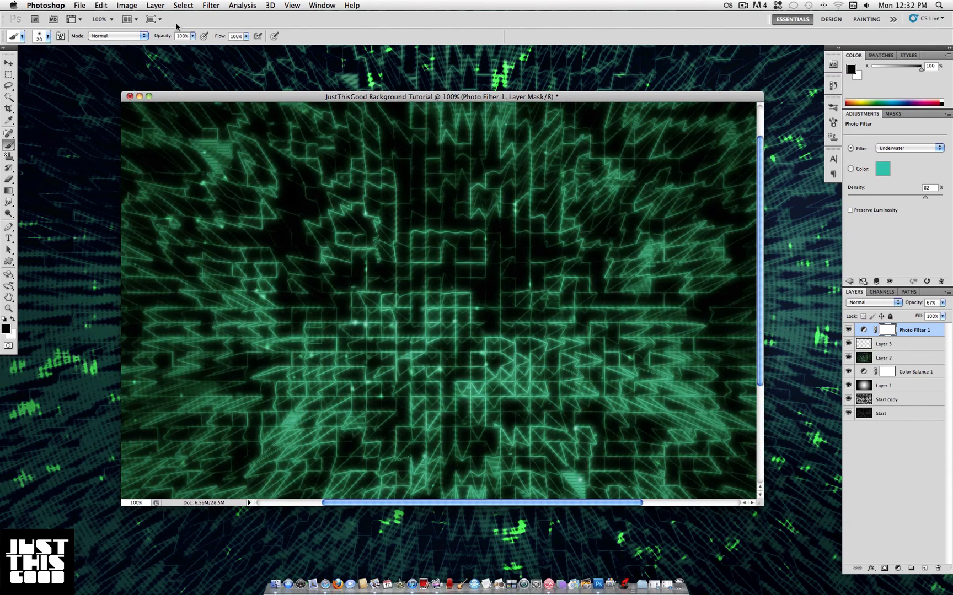
Step: Save As a JPEG to the Desktop, bringing up the Quality 12 options
{"action": "left_click", "coordinate": [78, 5]}
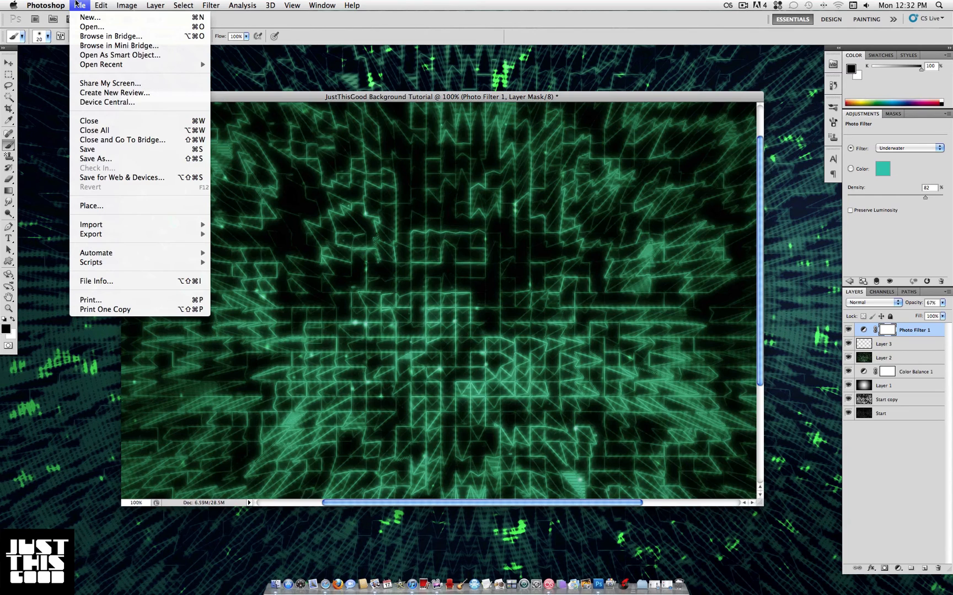
{"action": "left_click", "coordinate": [95, 159]}
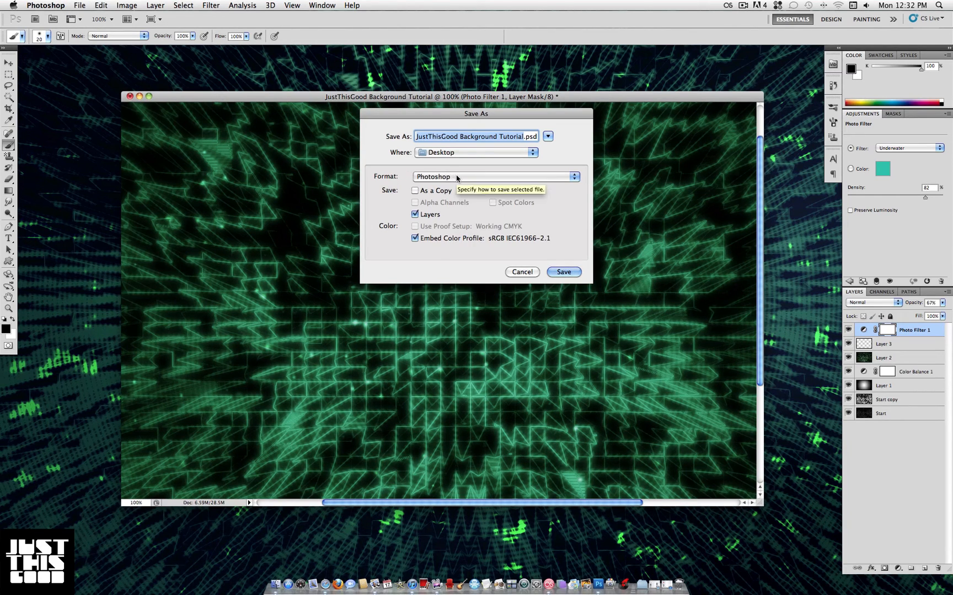
{"action": "left_click", "coordinate": [494, 176]}
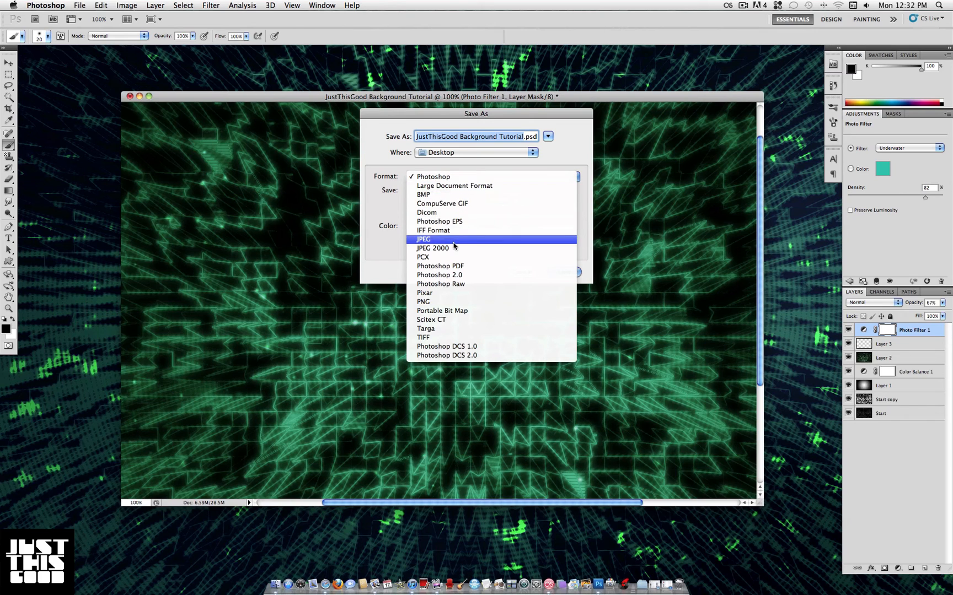
{"action": "left_click", "coordinate": [424, 239]}
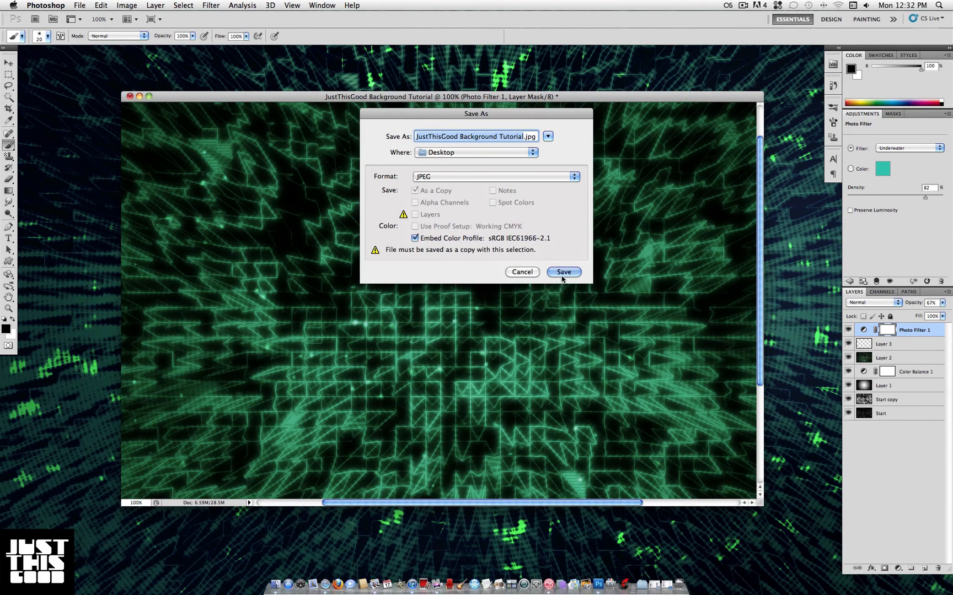
{"action": "left_click", "coordinate": [561, 272]}
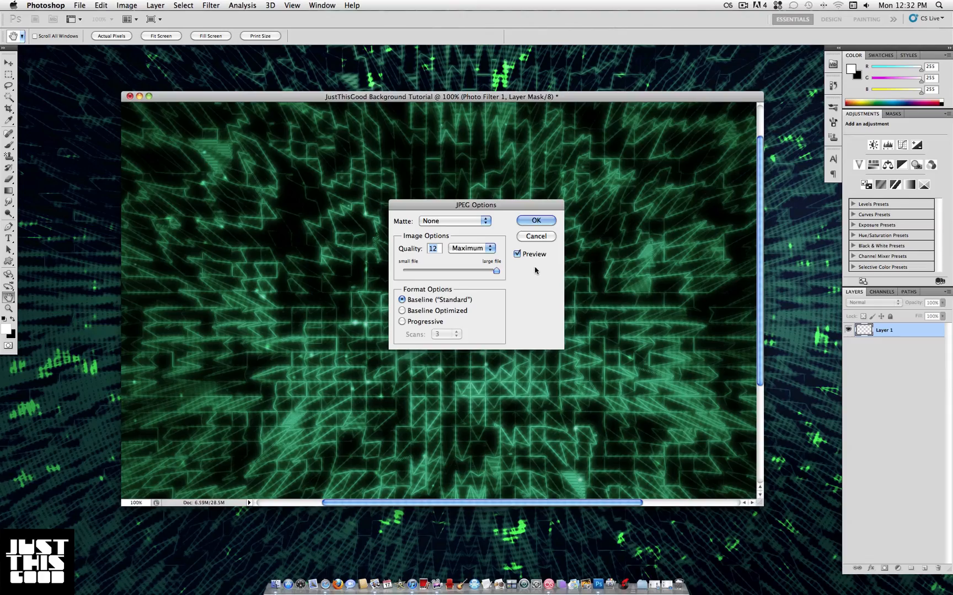